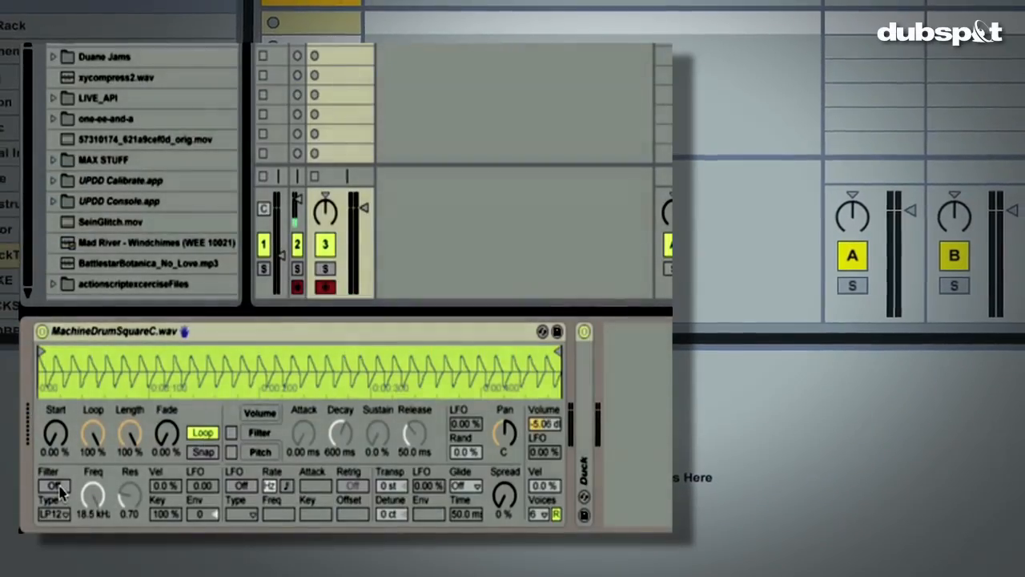
Step: Expand the Operator folder under Instruments in the device browser
left_click(54, 486)
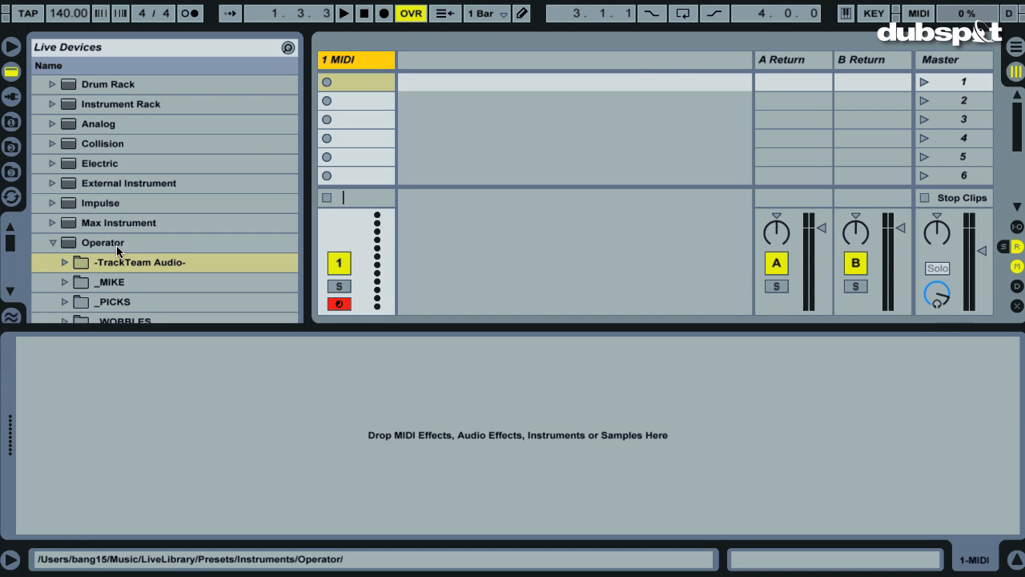
Step: Load the default Operator instrument onto the 1 MIDI track
left_click(103, 242)
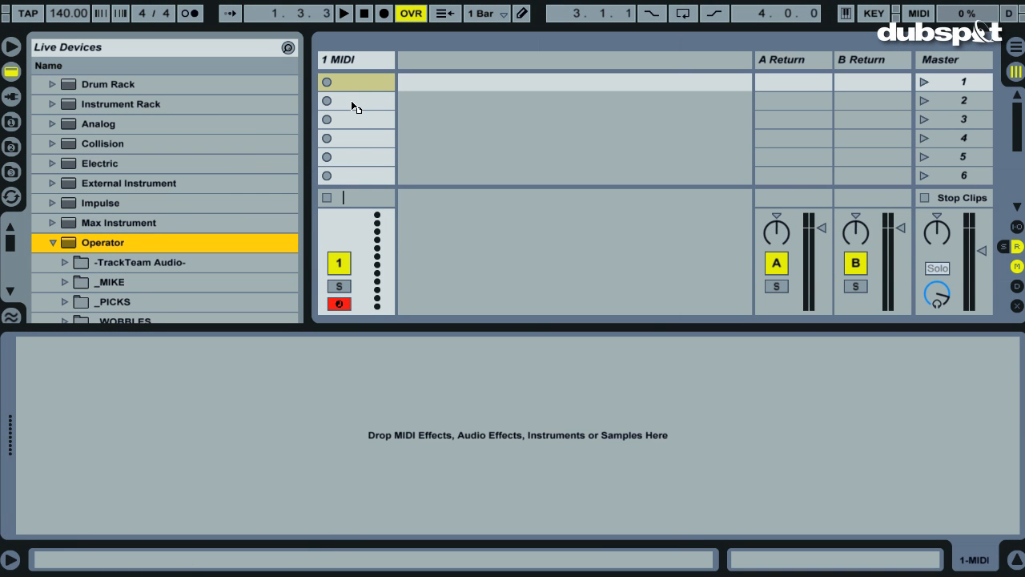
double_click(102, 241)
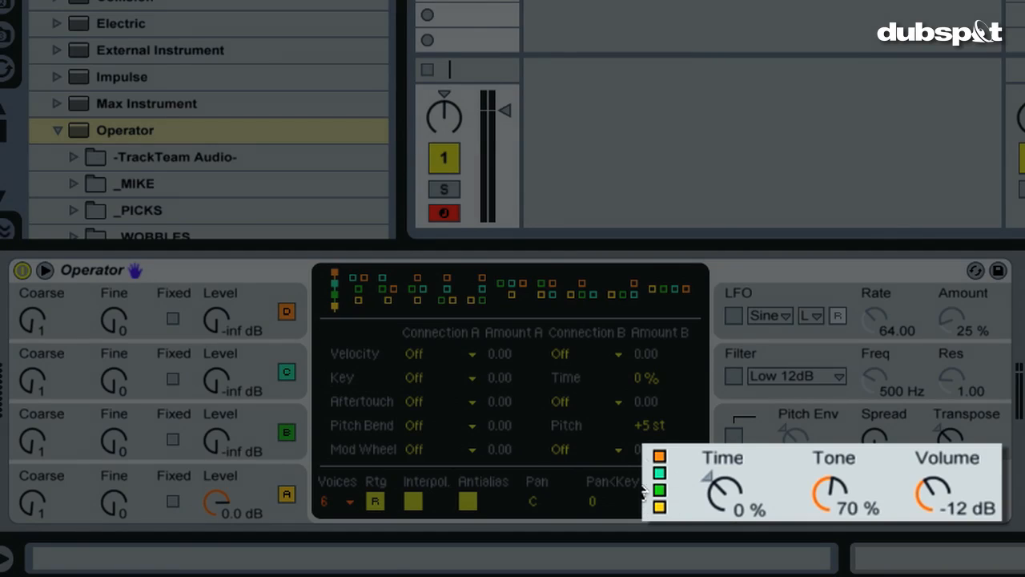
mouse_move(737, 525)
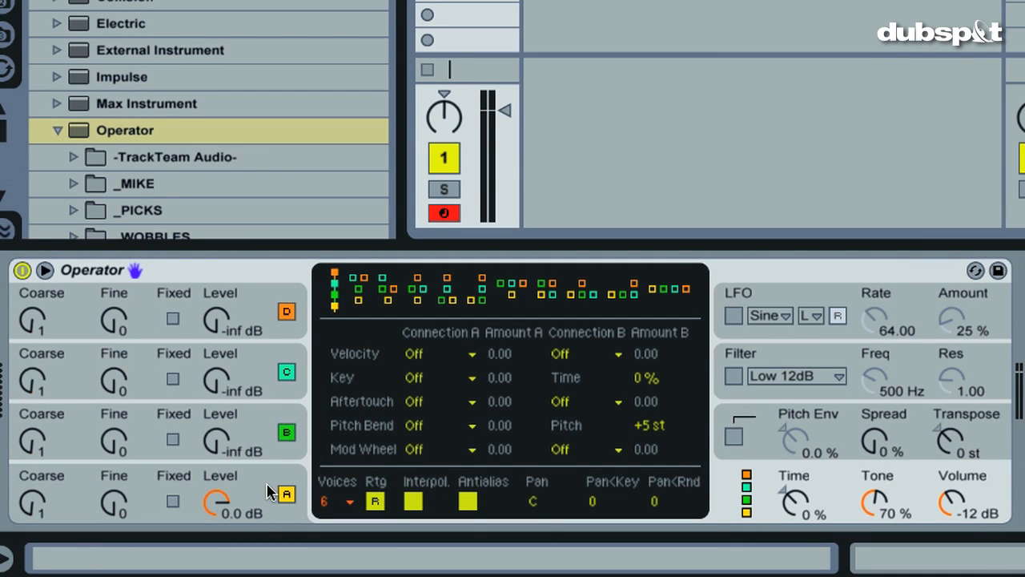
mouse_move(259, 479)
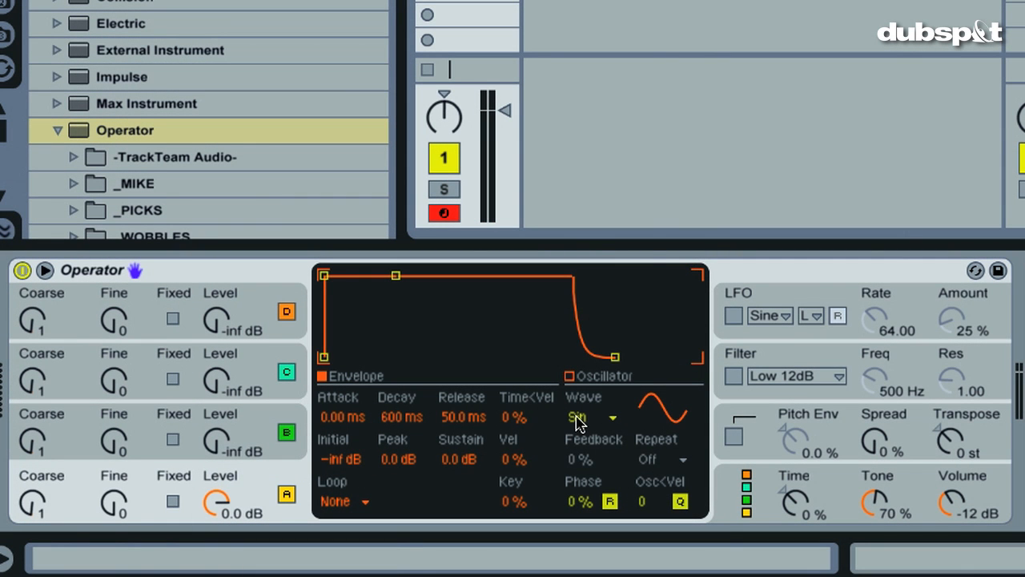
Step: Raise operator B to -19 dB and operator C to about -9.5 dB from silent
left_click(582, 416)
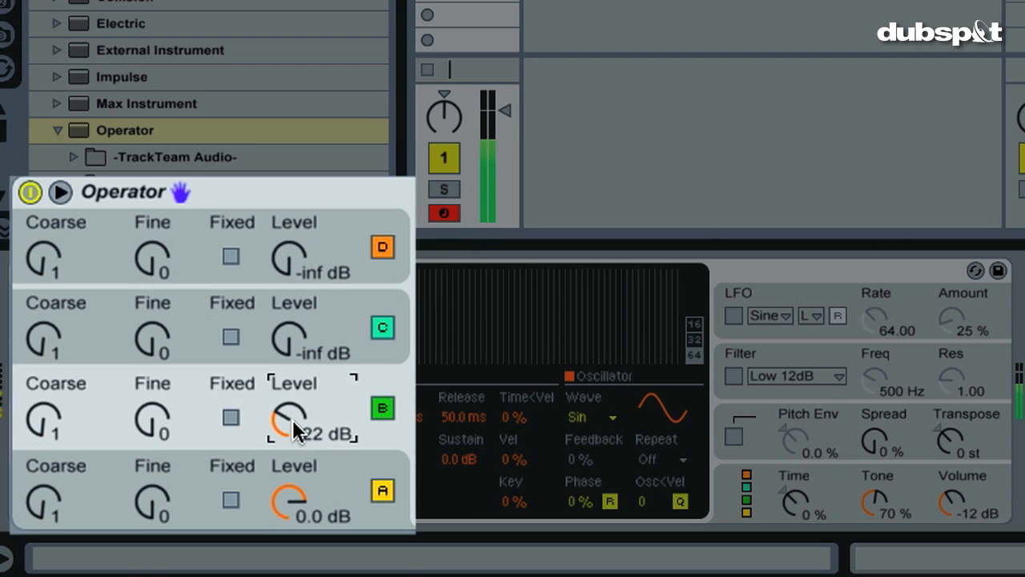
left_click_drag(288, 419, 393, 457)
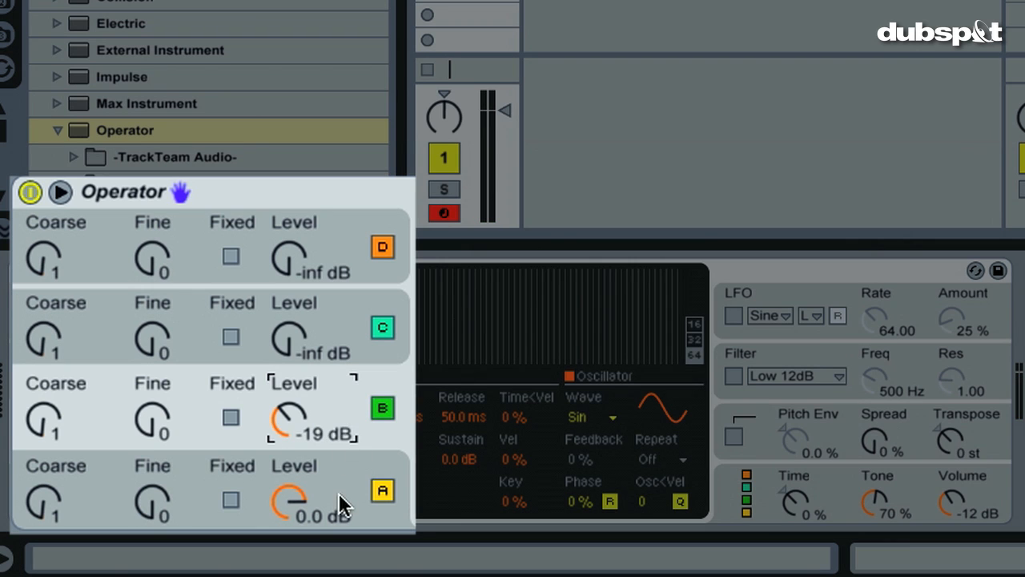
left_click(589, 417)
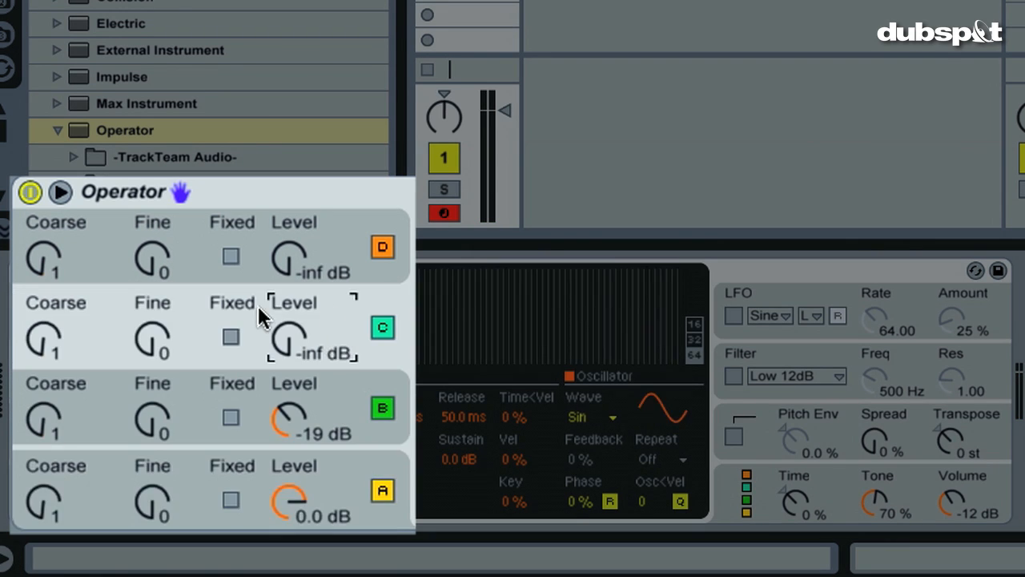
mouse_move(349, 320)
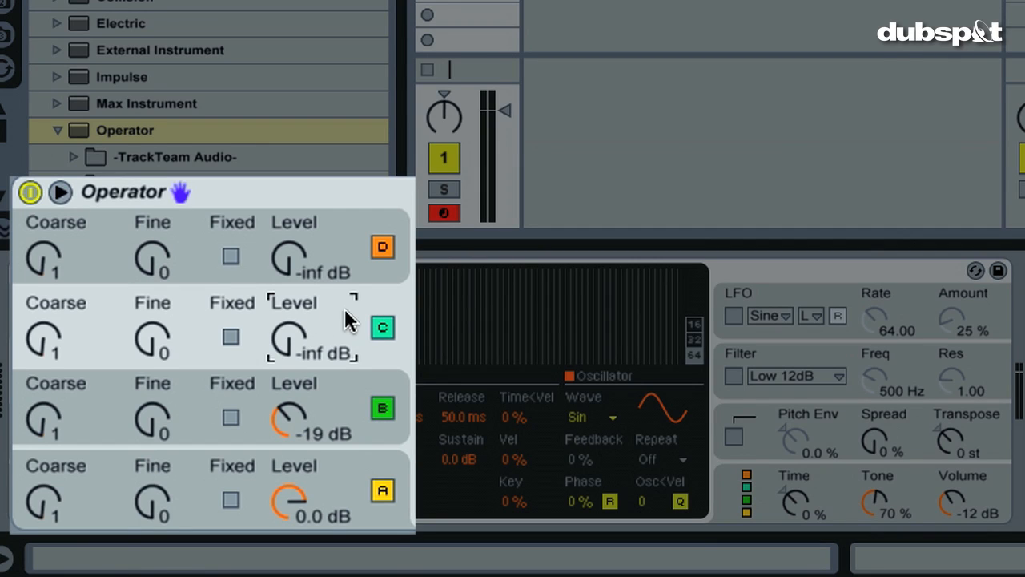
mouse_move(290, 335)
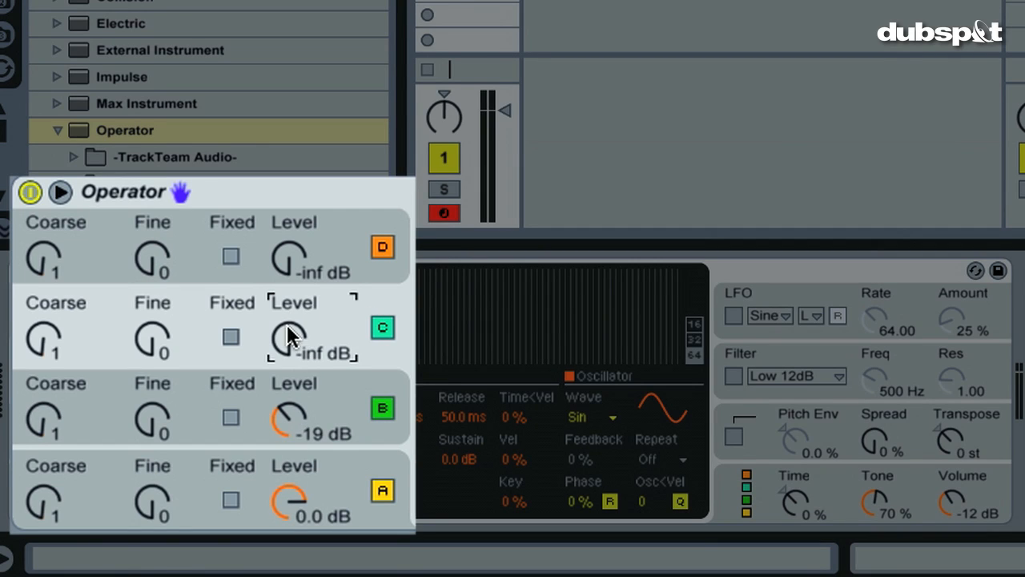
left_click_drag(290, 340, 290, 328)
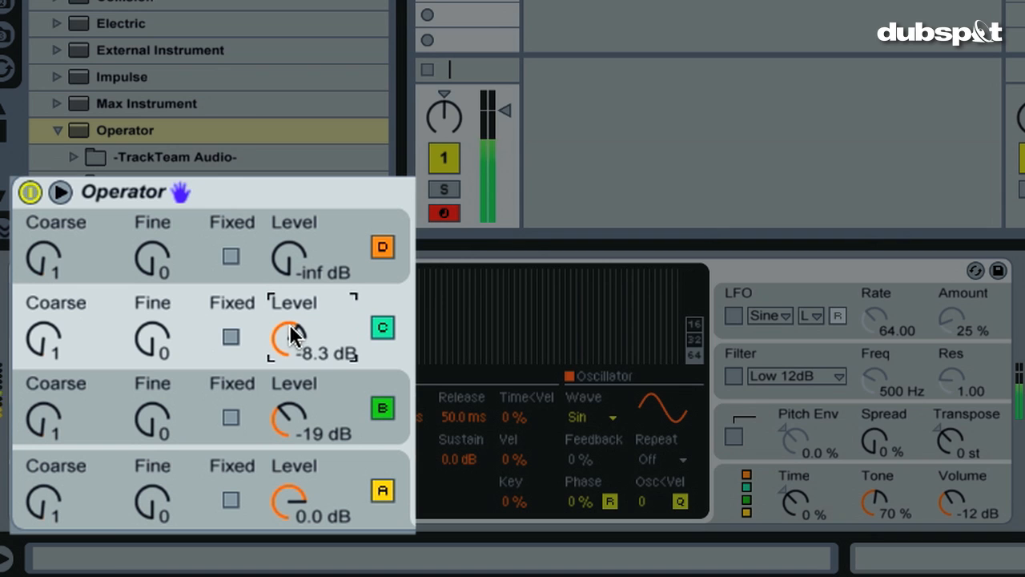
left_click_drag(292, 332, 292, 340)
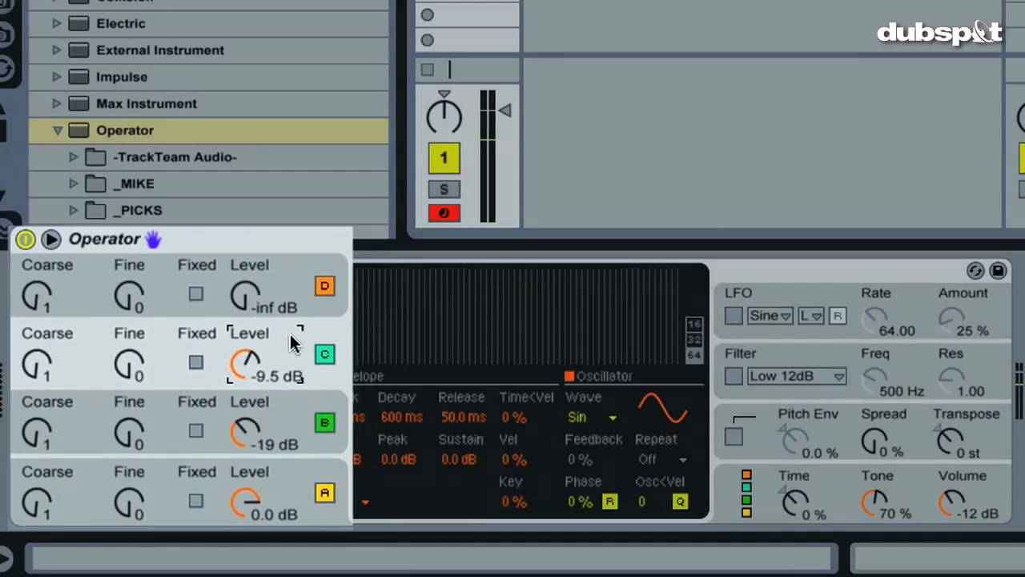
Step: Set operator C to the SqD square wave at -12 dB and operator B to -11 dB
left_click(590, 416)
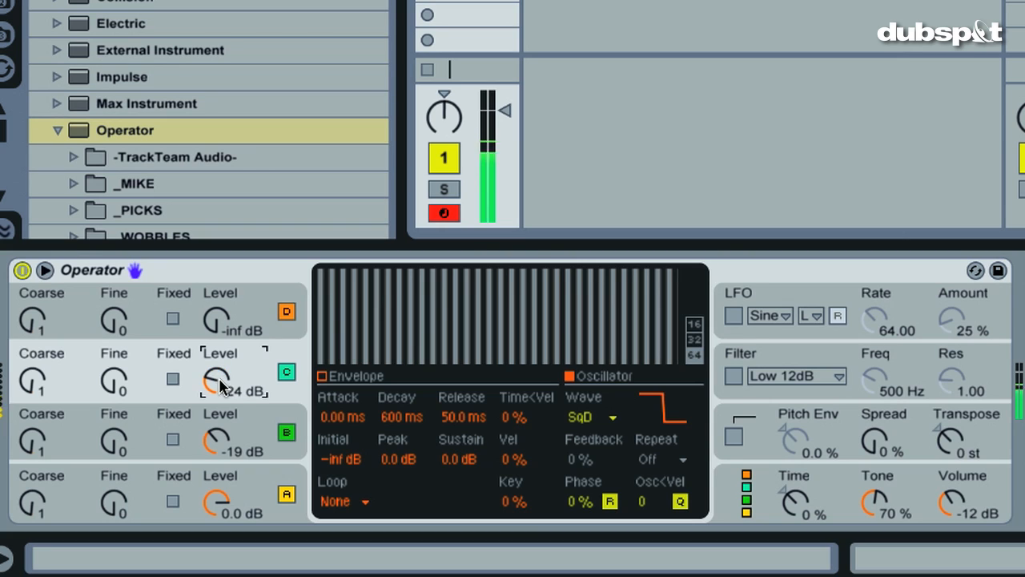
left_click_drag(215, 381, 215, 360)
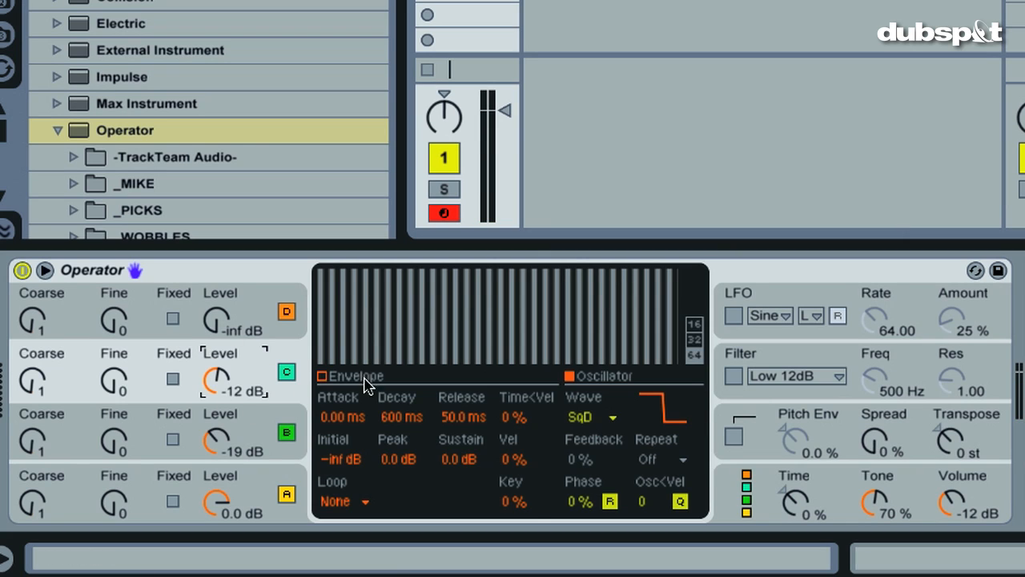
mouse_move(381, 376)
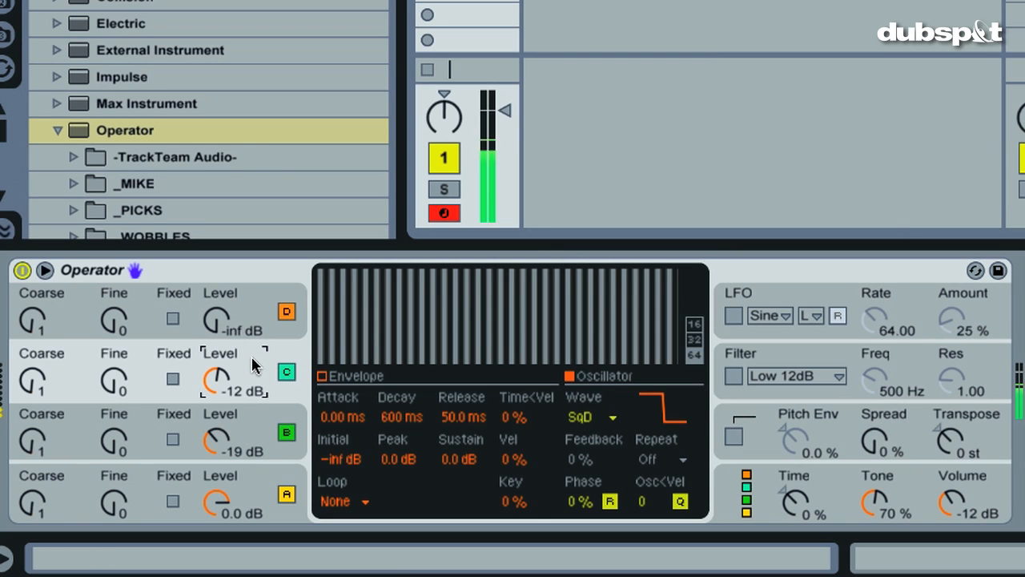
mouse_move(250, 368)
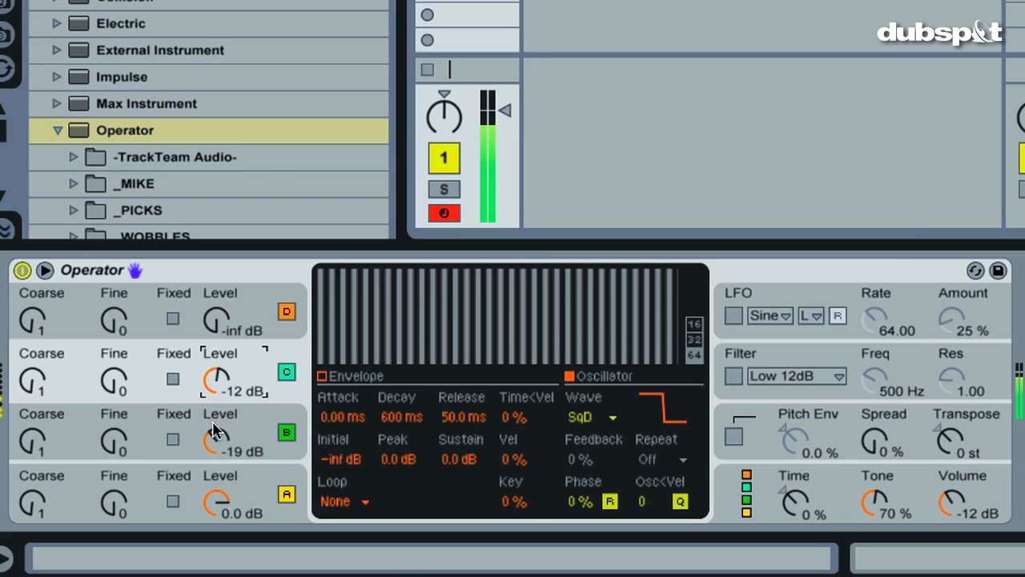
left_click(591, 416)
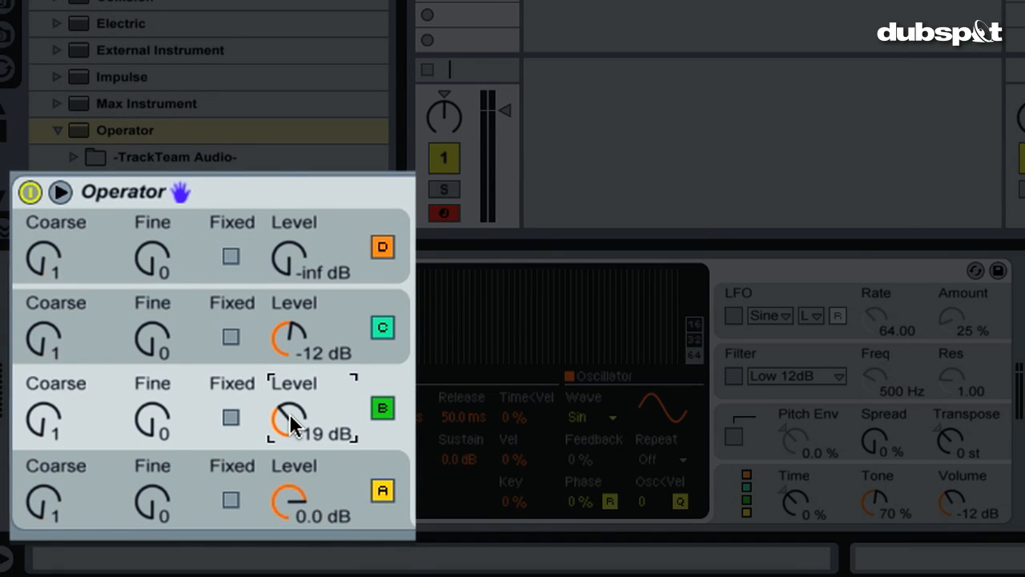
left_click_drag(289, 418, 290, 400)
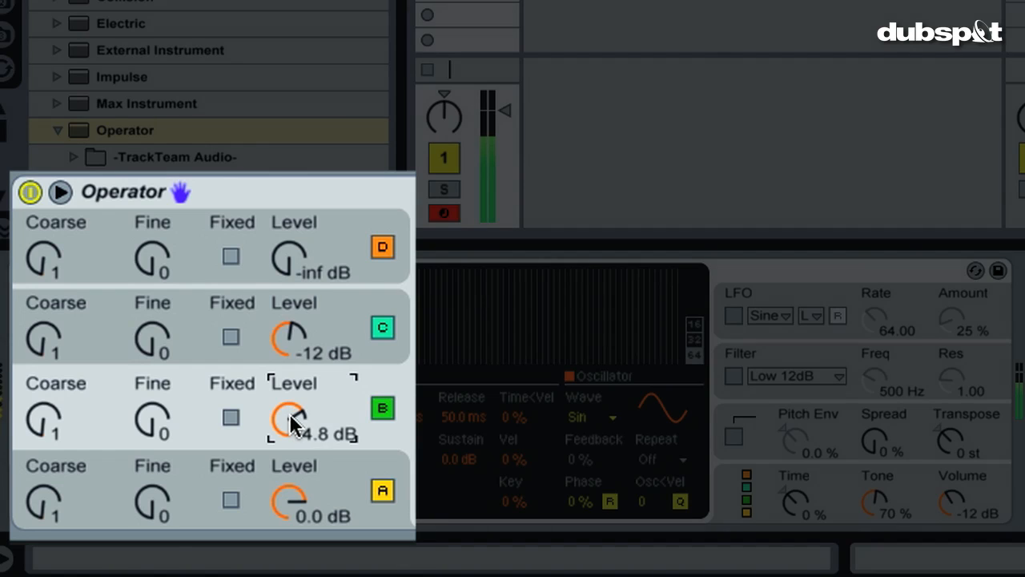
left_click_drag(290, 419, 290, 424)
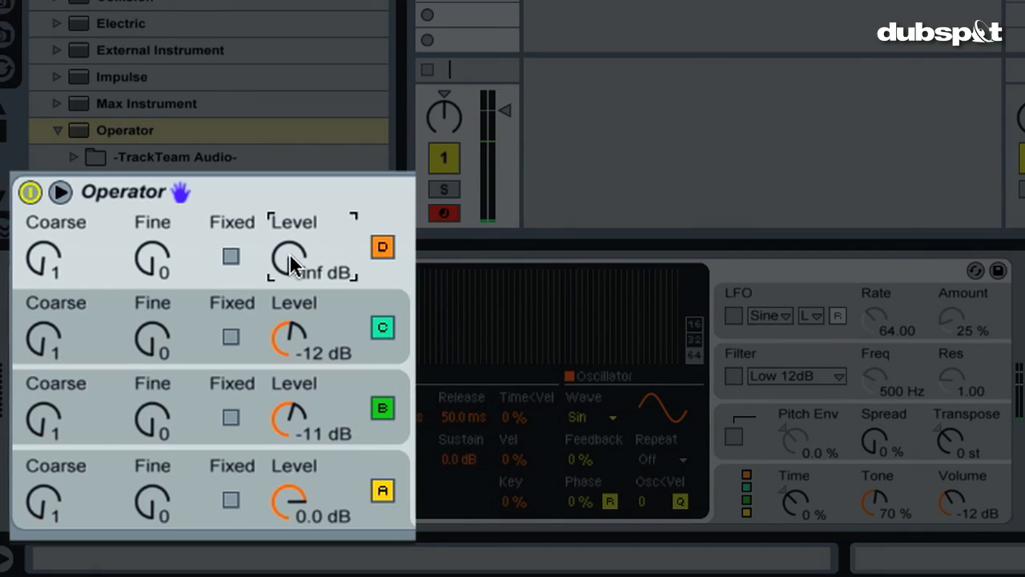
Step: Raise operator D from silent to -24 dB so all four oscillators layer
left_click_drag(289, 256, 288, 249)
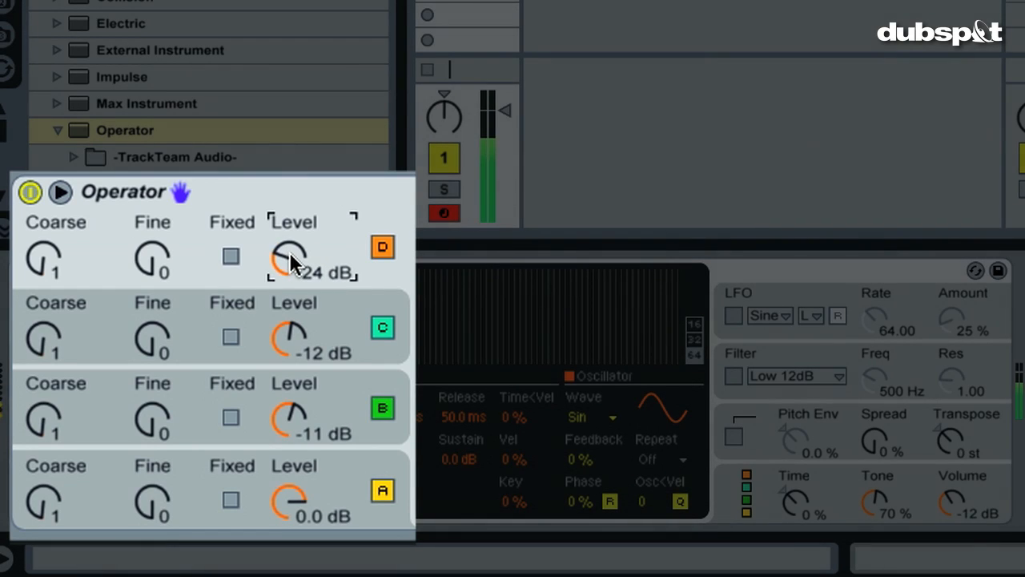
left_click_drag(288, 256, 317, 275)
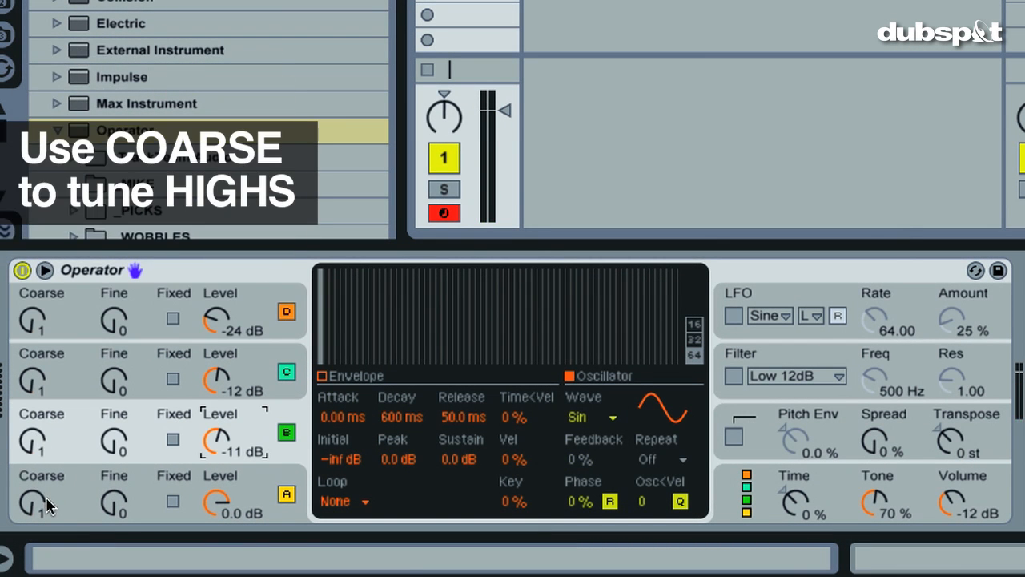
Step: Set the remaining oscillators' Wave chooser to SqD square
left_click(589, 417)
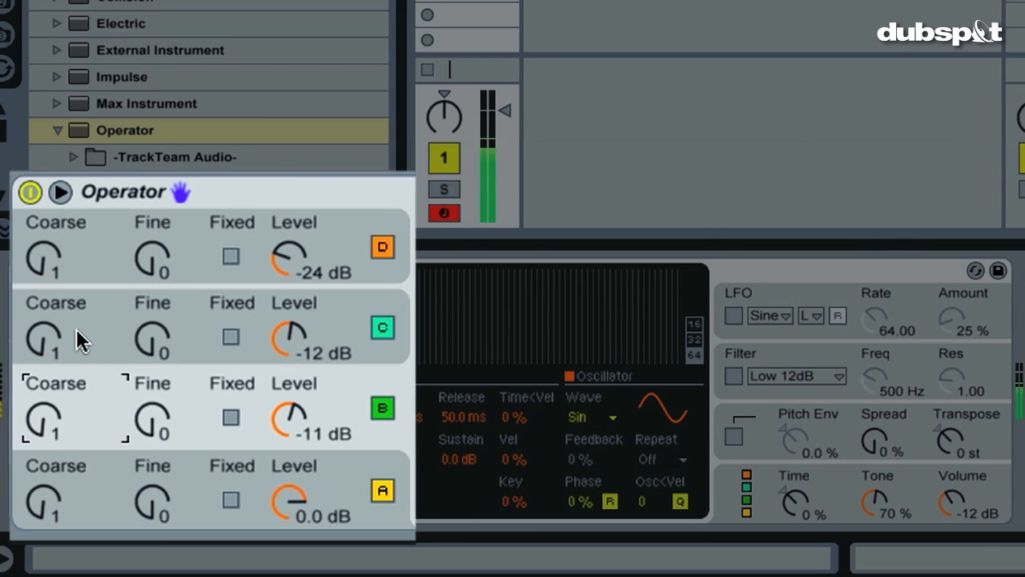
left_click(589, 416)
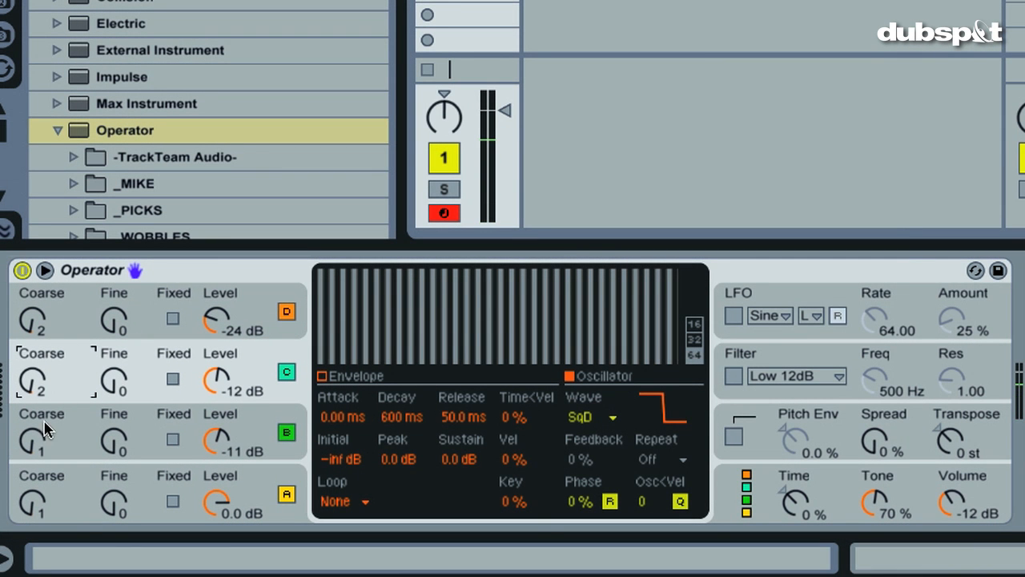
mouse_move(266, 371)
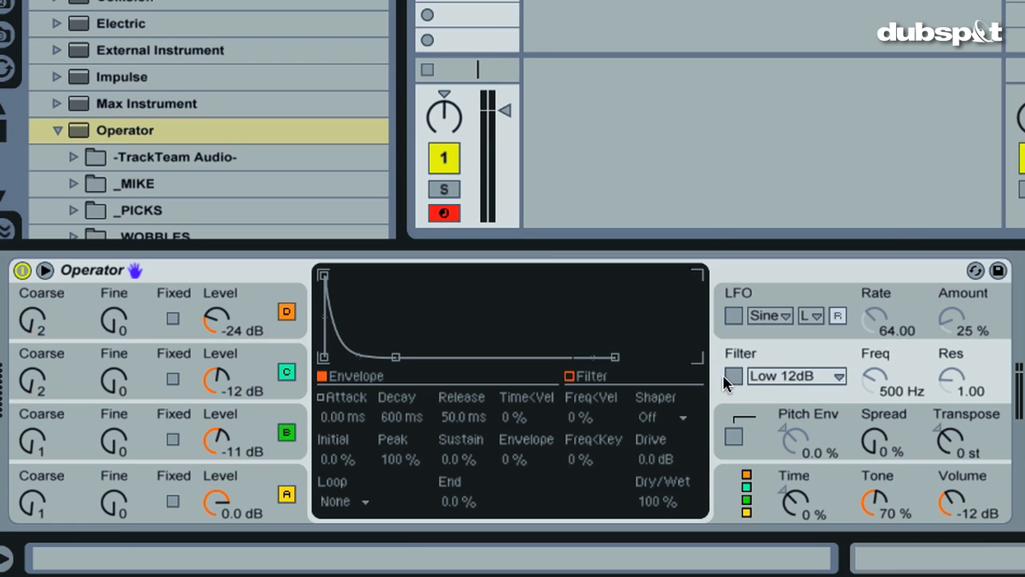
Step: Enable the filter with the Low SVF type and raise cutoff to about 425 Hz
left_click(733, 376)
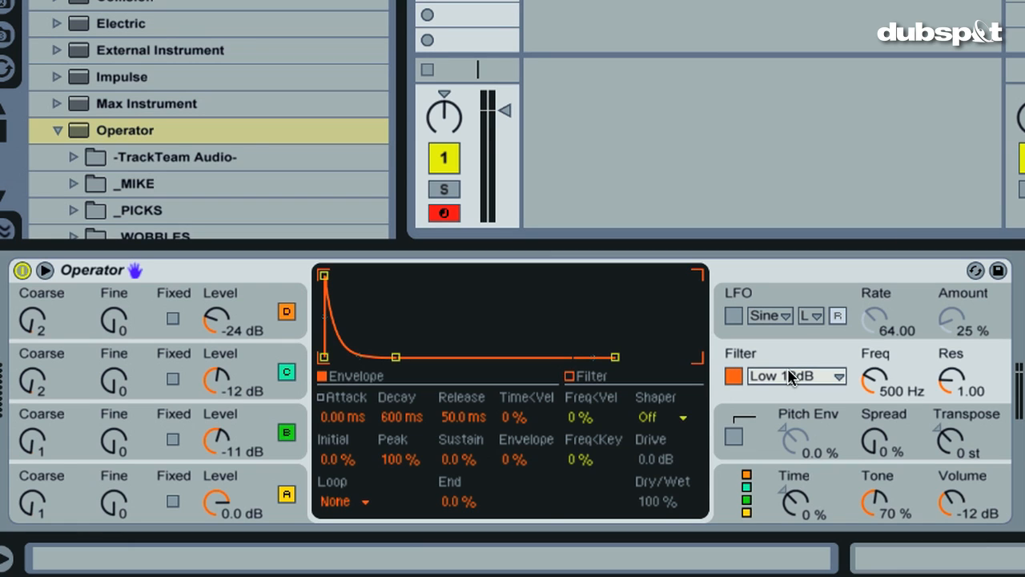
left_click(798, 374)
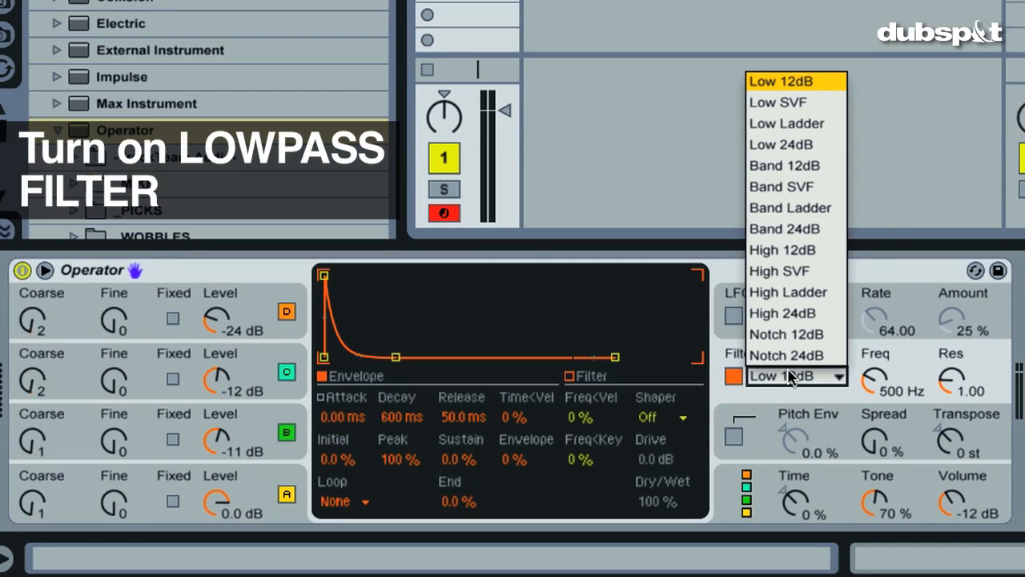
mouse_move(777, 102)
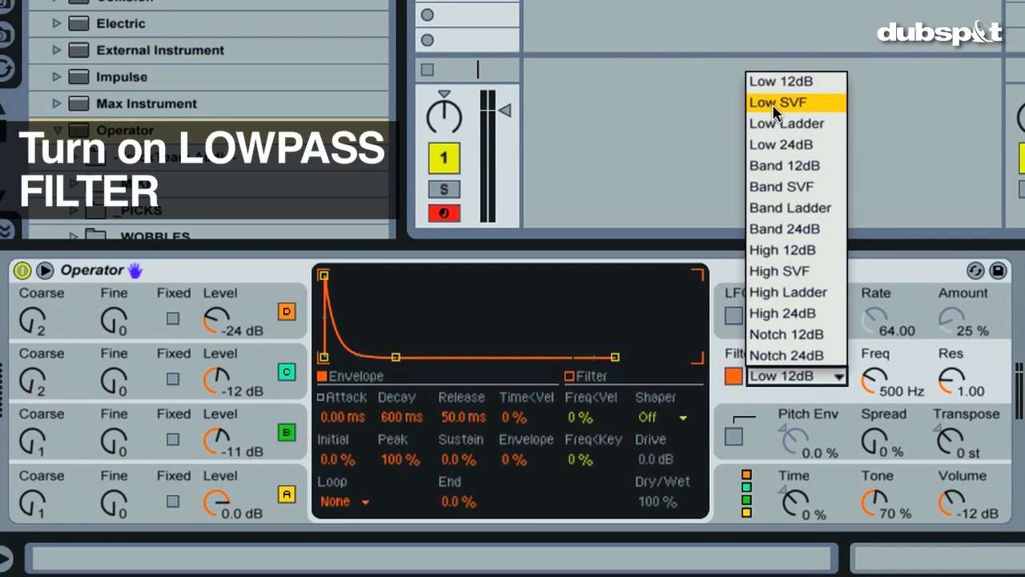
left_click(776, 103)
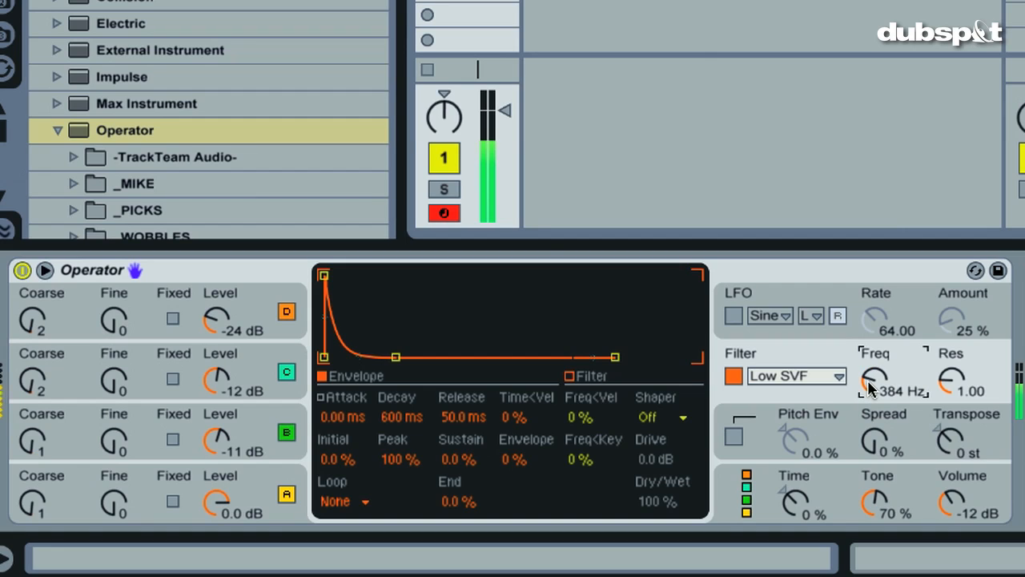
left_click_drag(875, 381, 877, 372)
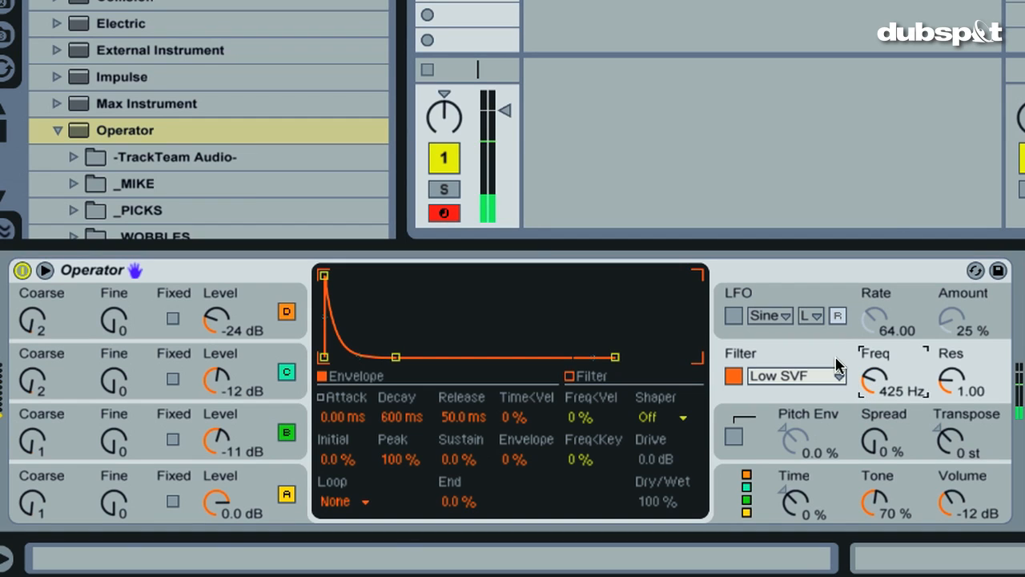
left_click(795, 375)
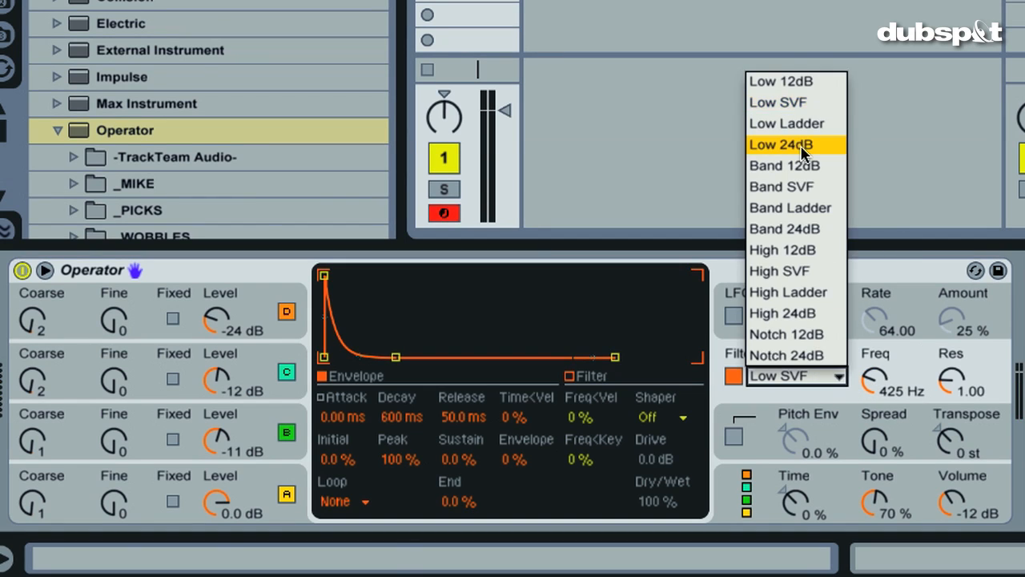
mouse_move(820, 150)
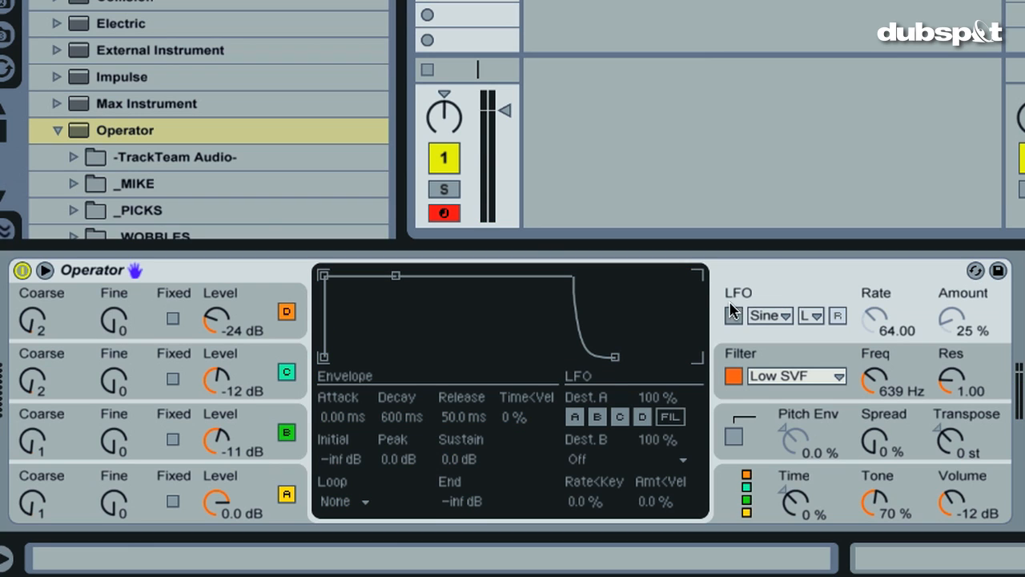
mouse_move(775, 298)
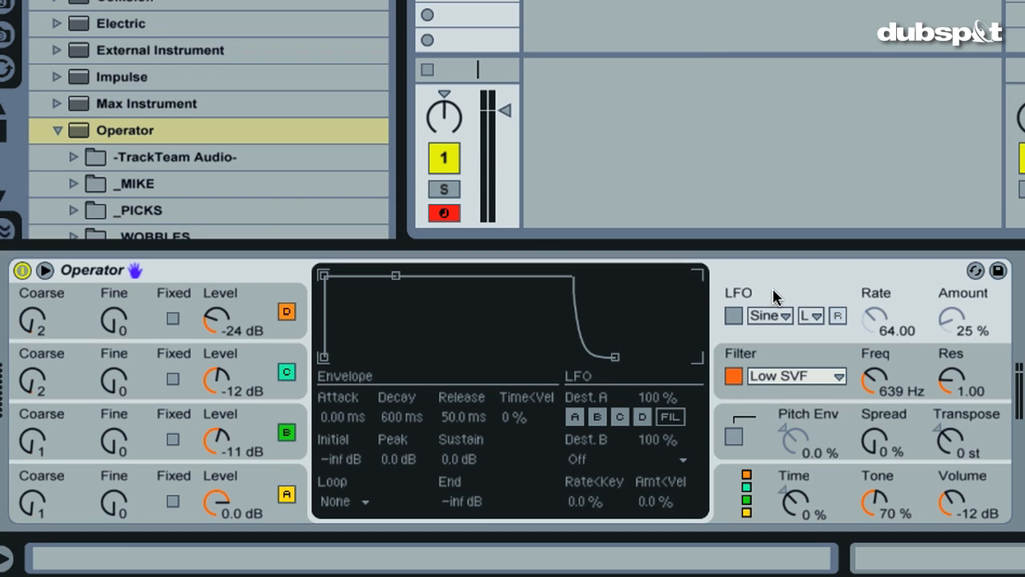
mouse_move(782, 358)
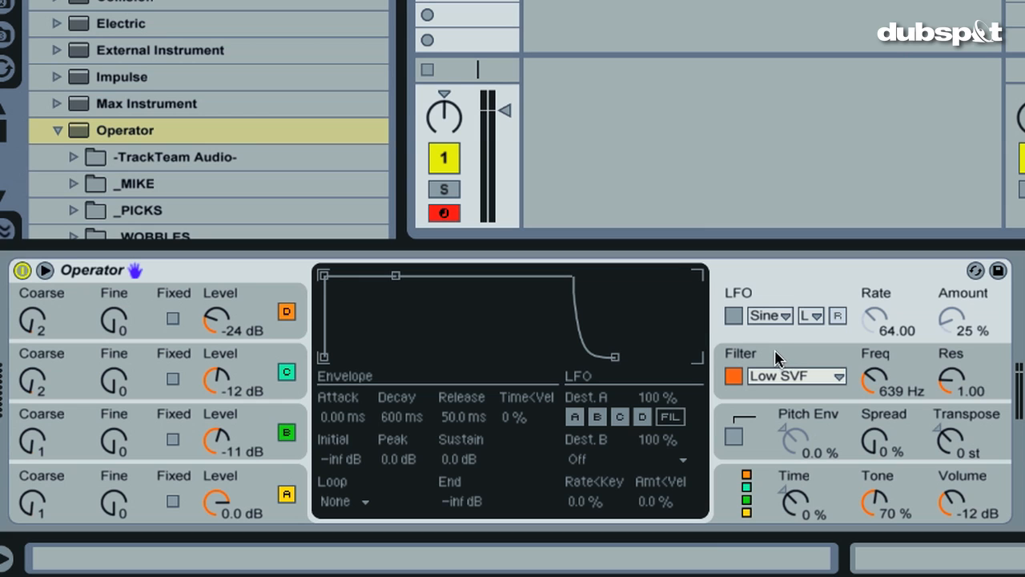
mouse_move(733, 322)
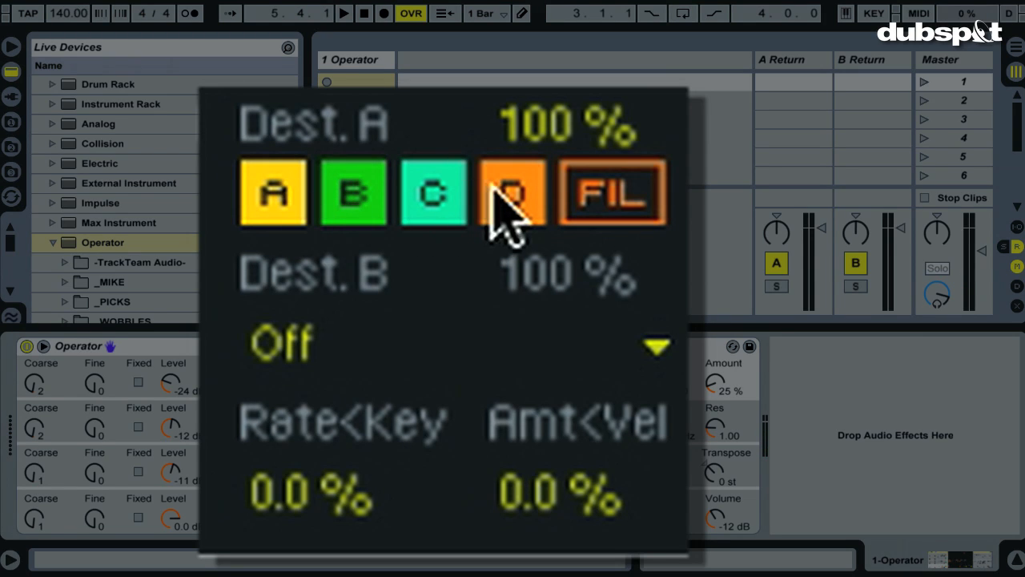
Step: Make FIL the LFO's only destination and switch the LFO on
left_click(511, 192)
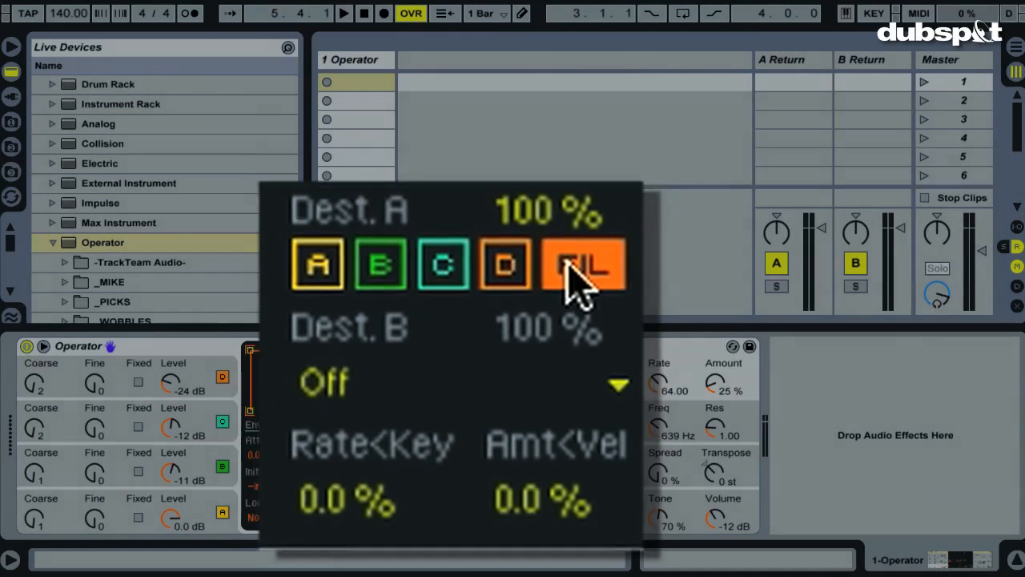
left_click(583, 264)
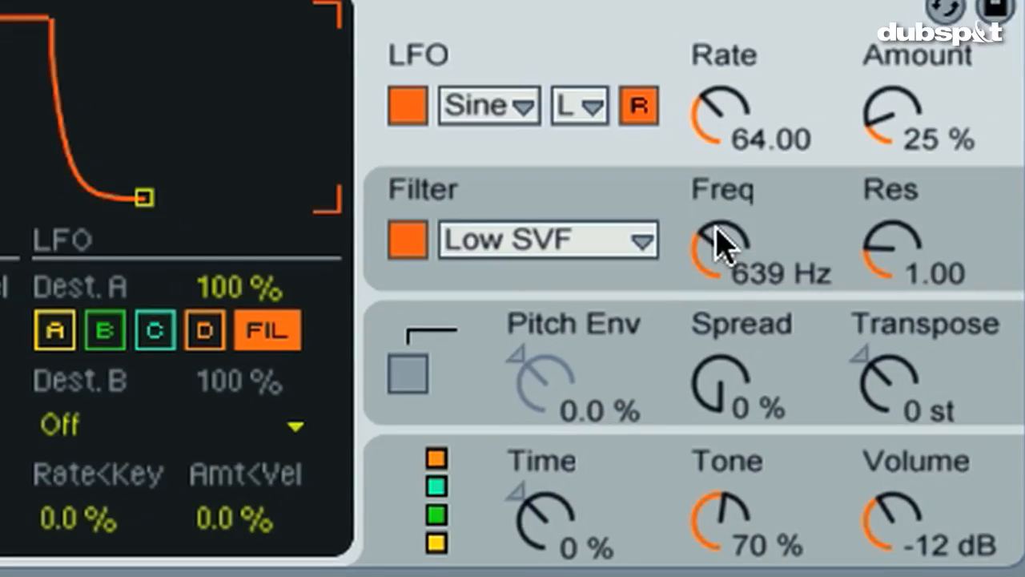
mouse_move(569, 196)
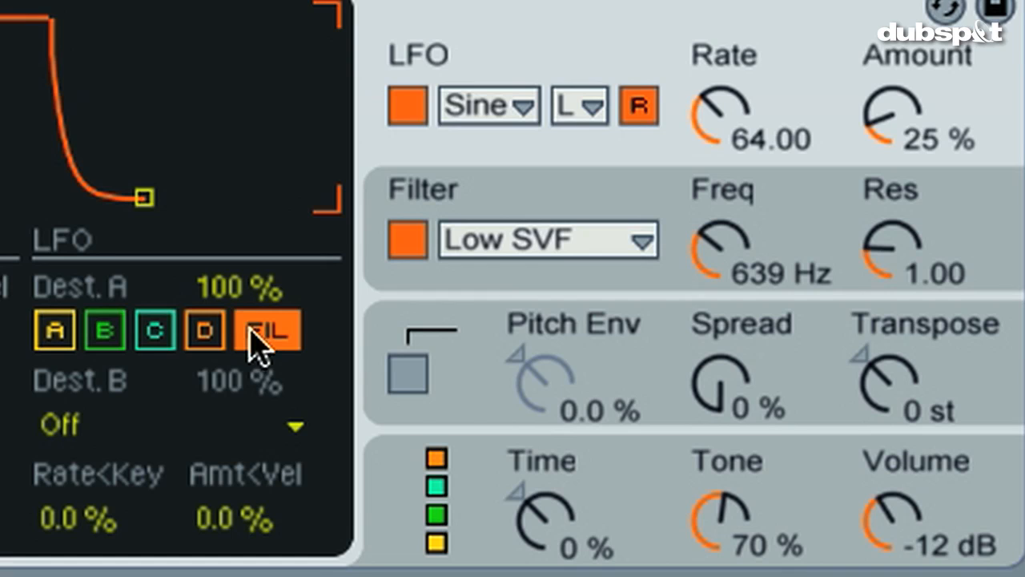
left_click(269, 330)
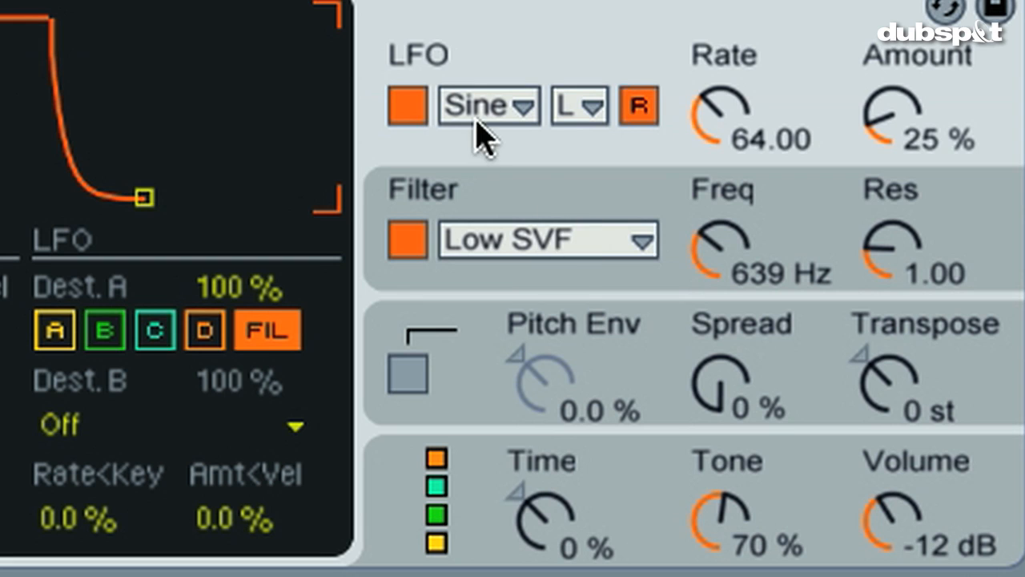
mouse_move(574, 109)
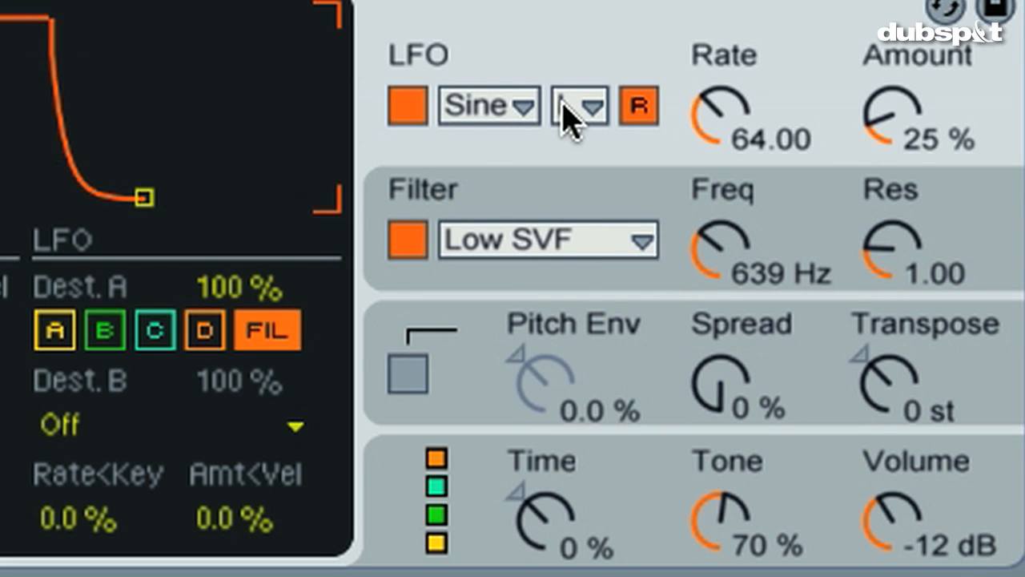
Step: Tempo-sync the LFO at a 1/8 rate and raise its amount to 68%
left_click(580, 106)
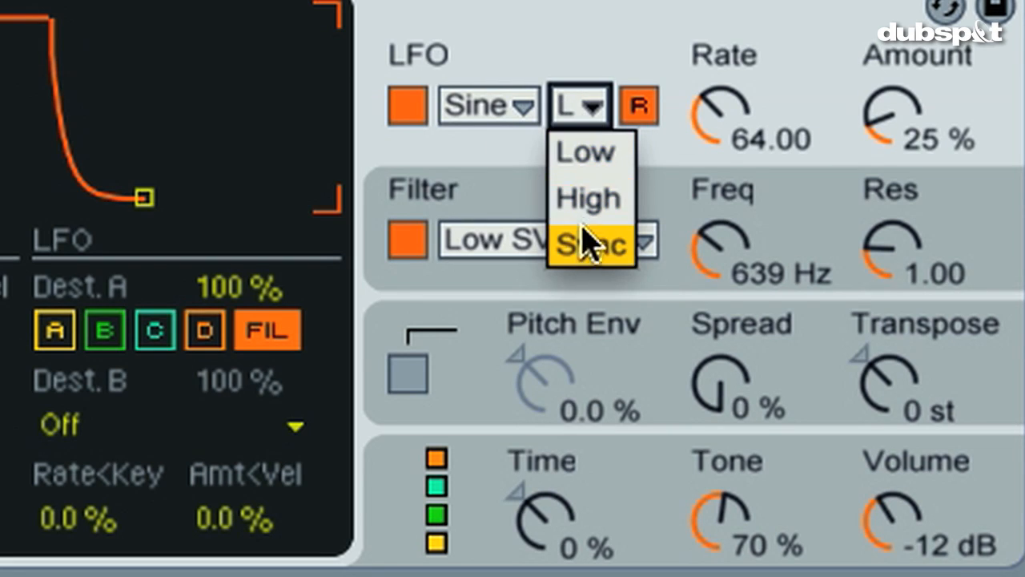
left_click(589, 243)
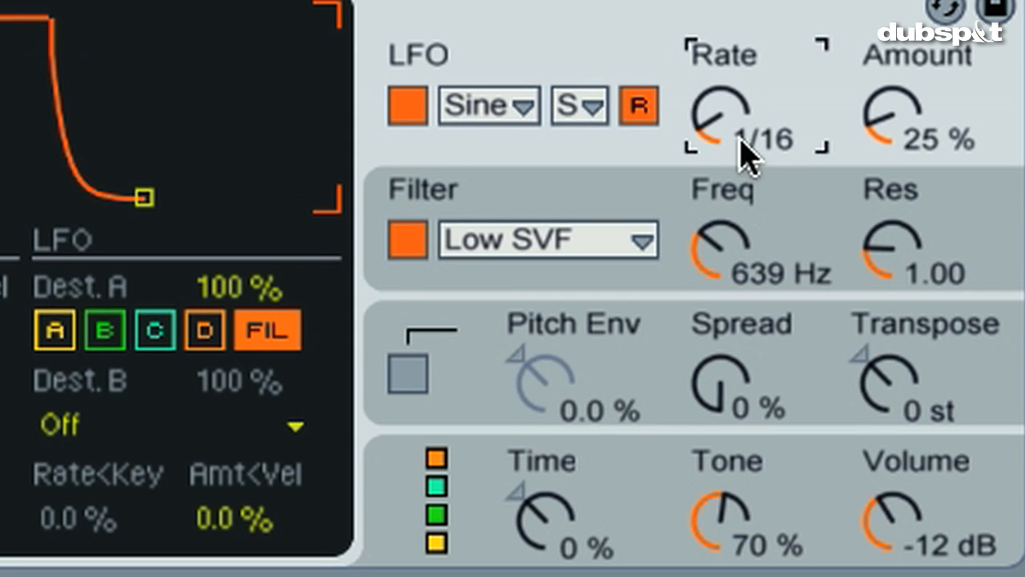
left_click_drag(720, 115, 721, 96)
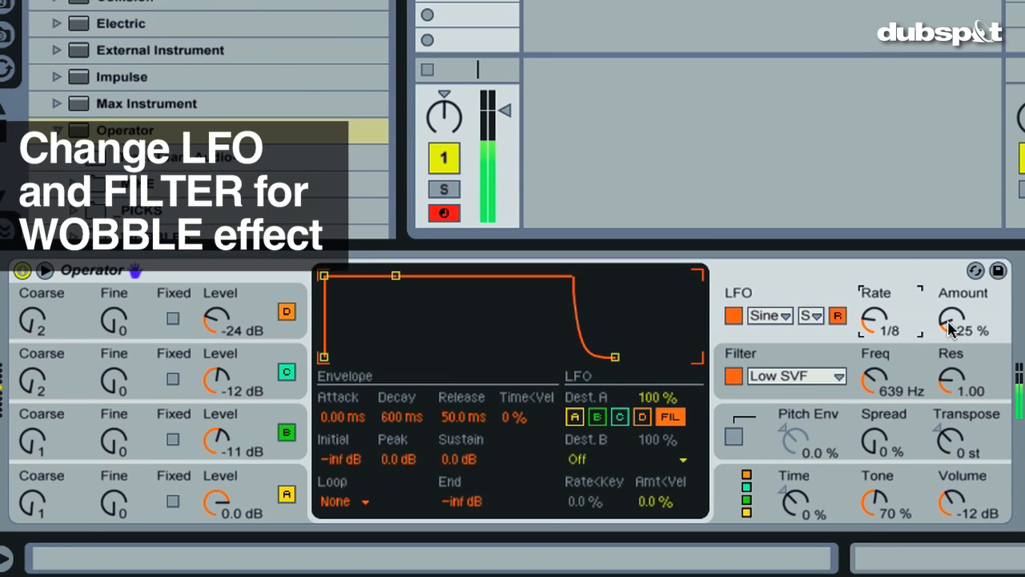
left_click_drag(953, 320, 953, 305)
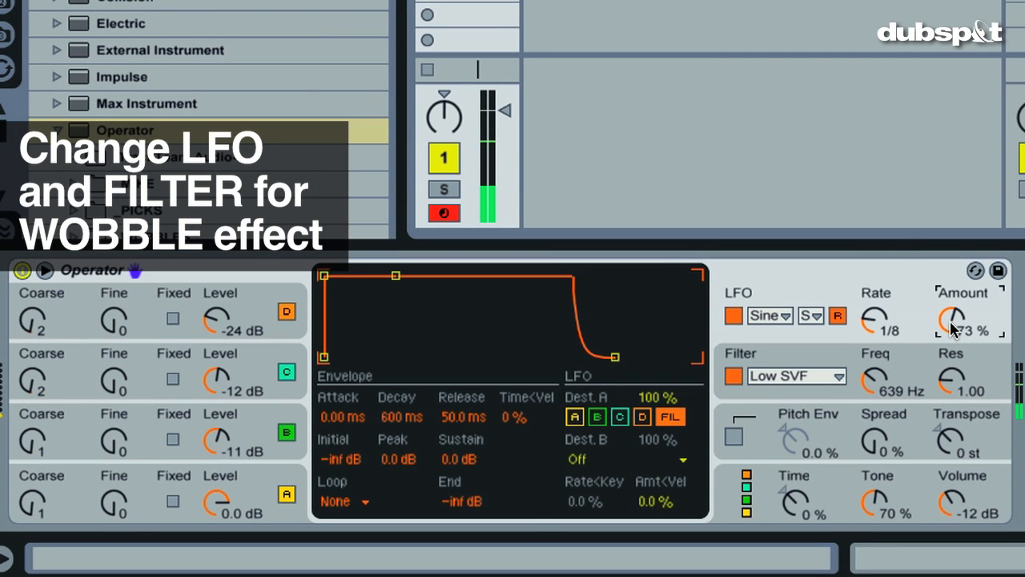
left_click(57, 130)
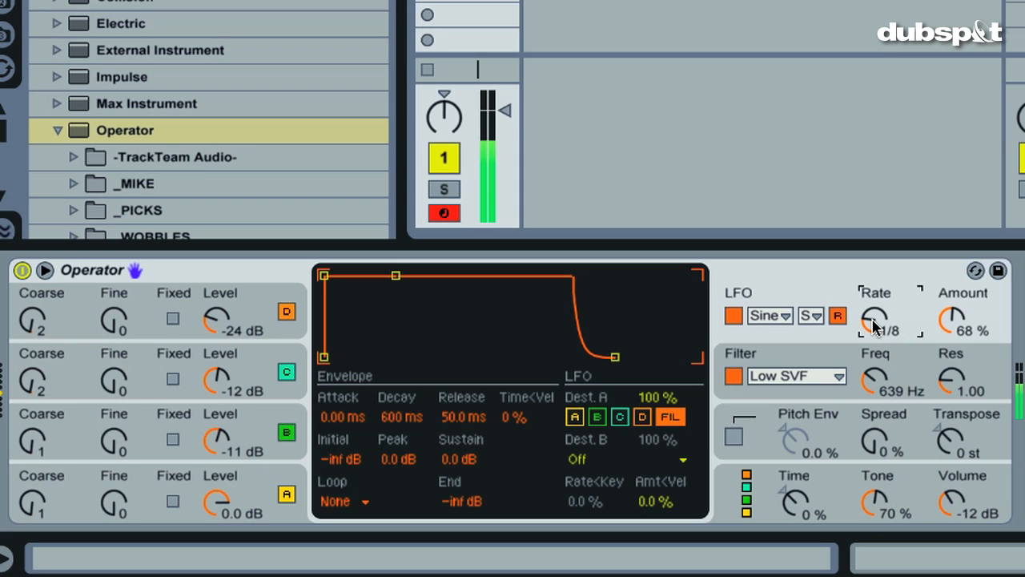
Step: Sweep the Low SVF cutoff up and down, settling it around 521 Hz
left_click_drag(873, 317, 873, 304)
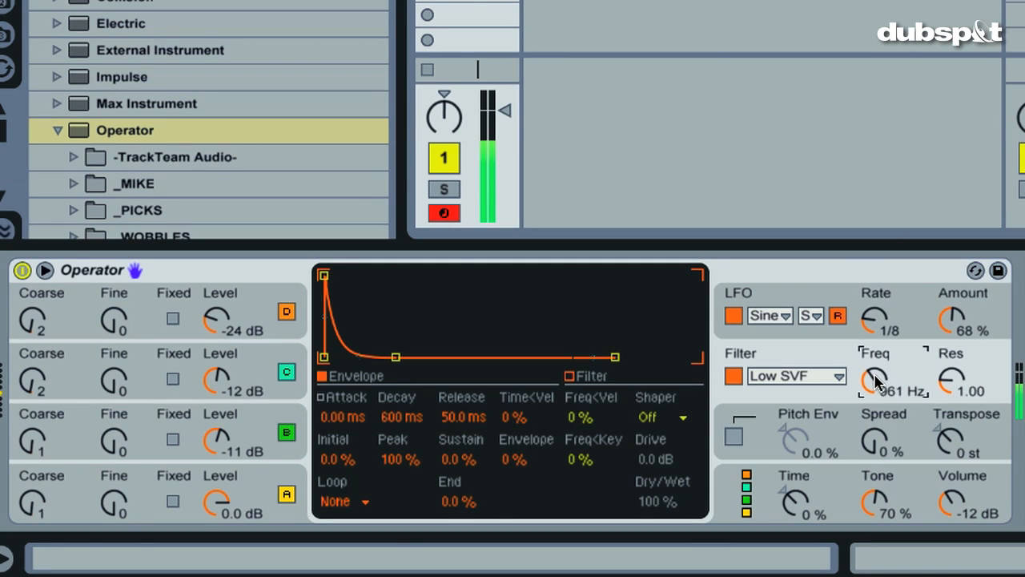
left_click_drag(873, 381, 872, 409)
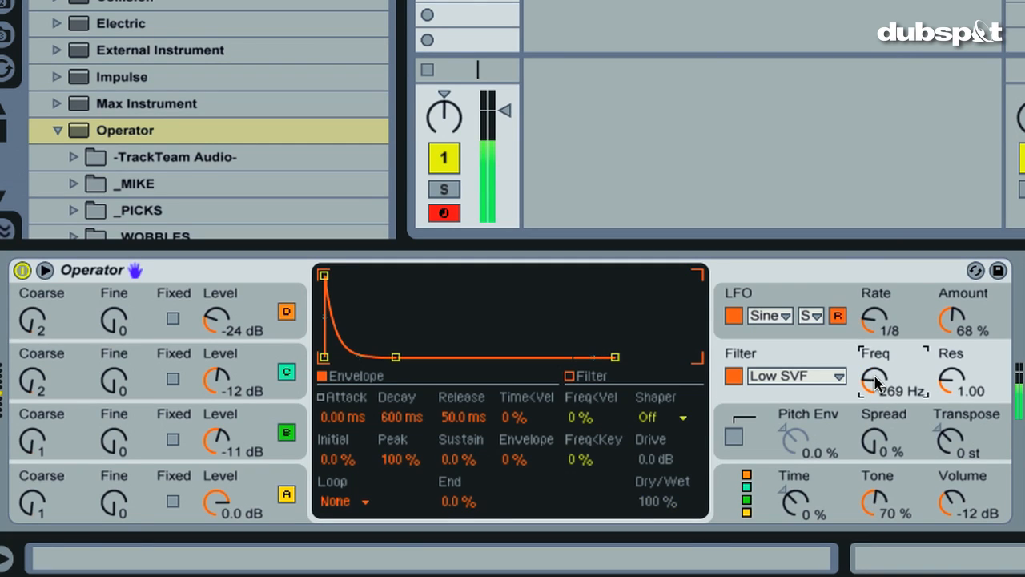
left_click_drag(874, 381, 874, 392)
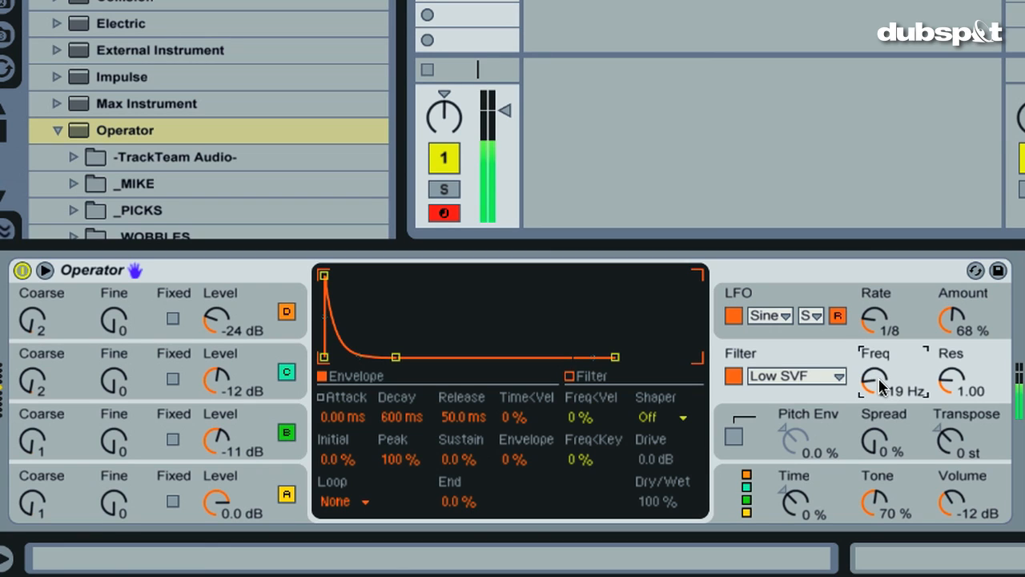
left_click_drag(873, 381, 875, 375)
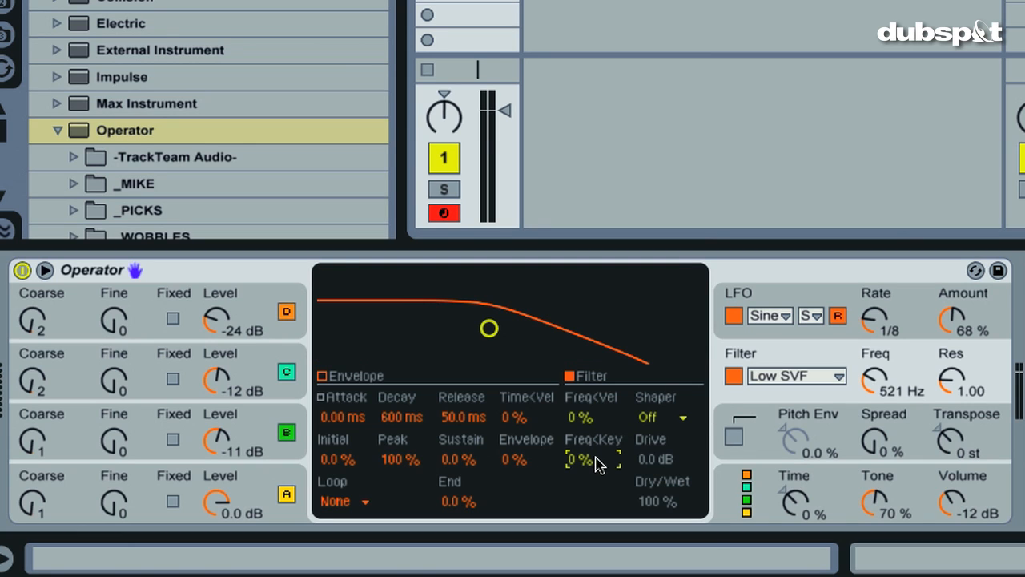
mouse_move(589, 468)
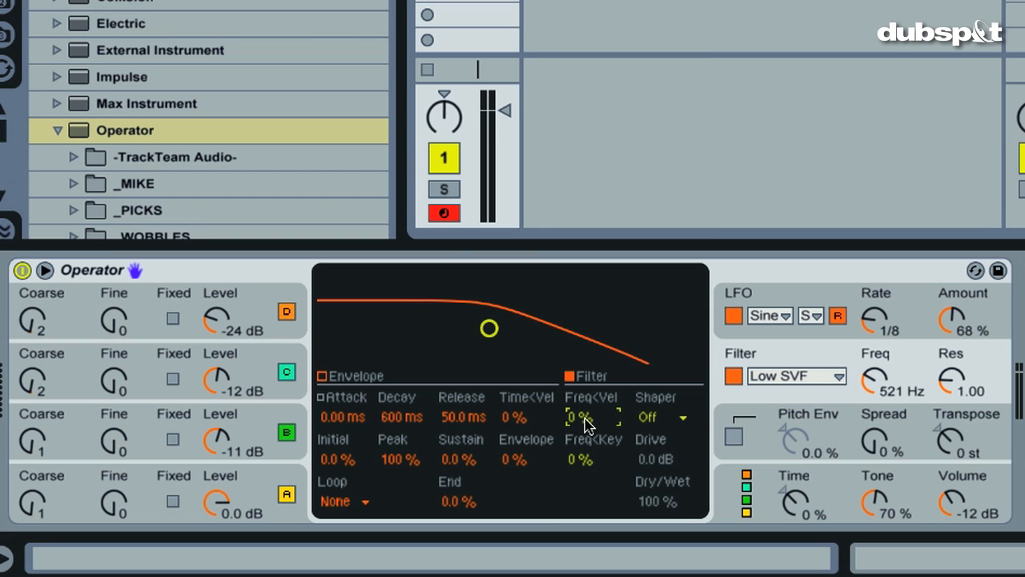
mouse_move(580, 424)
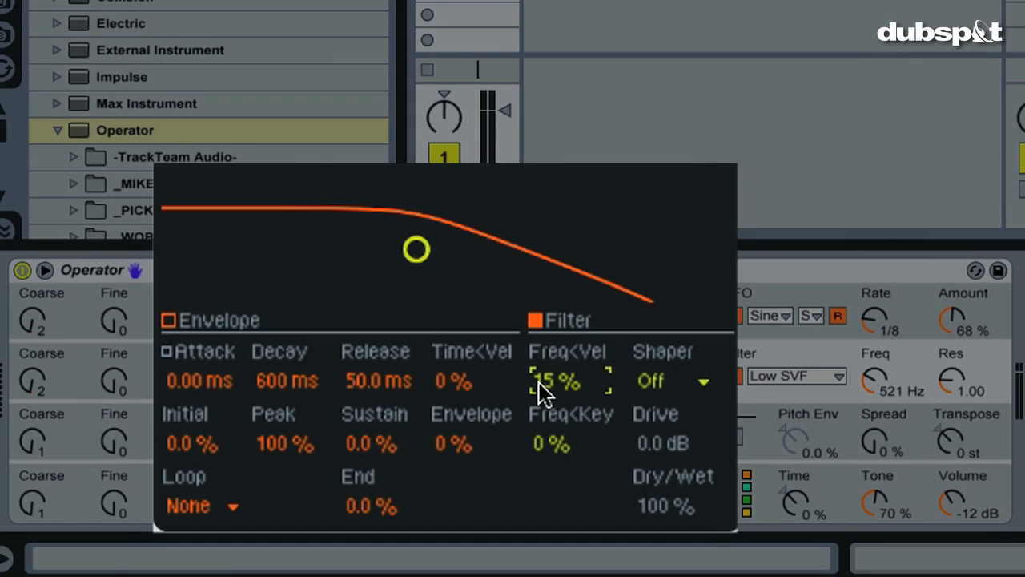
Step: Set the filter's Freq<Vel amount to 18% so cutoff follows note velocity
left_click_drag(558, 381, 557, 369)
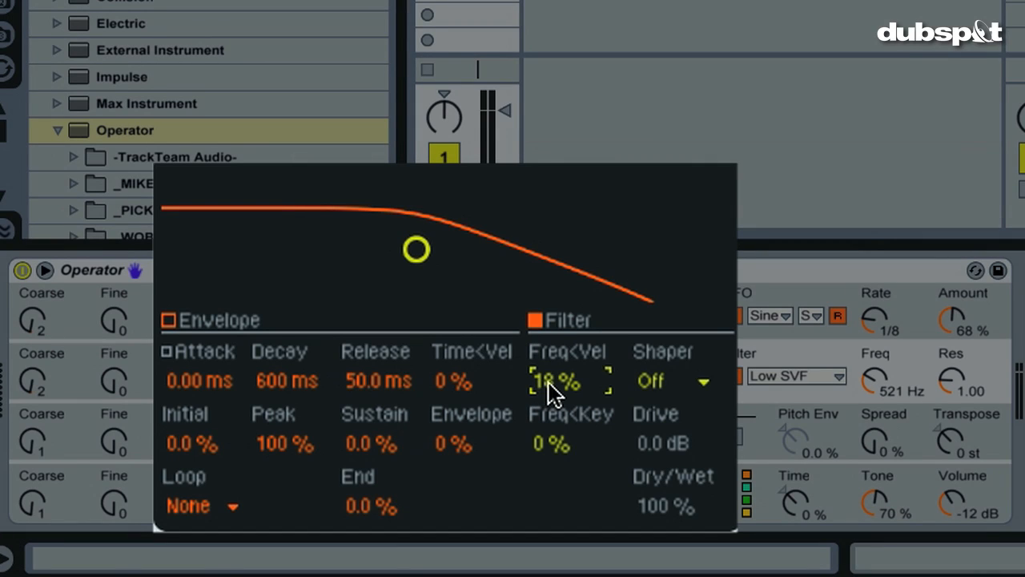
mouse_move(689, 360)
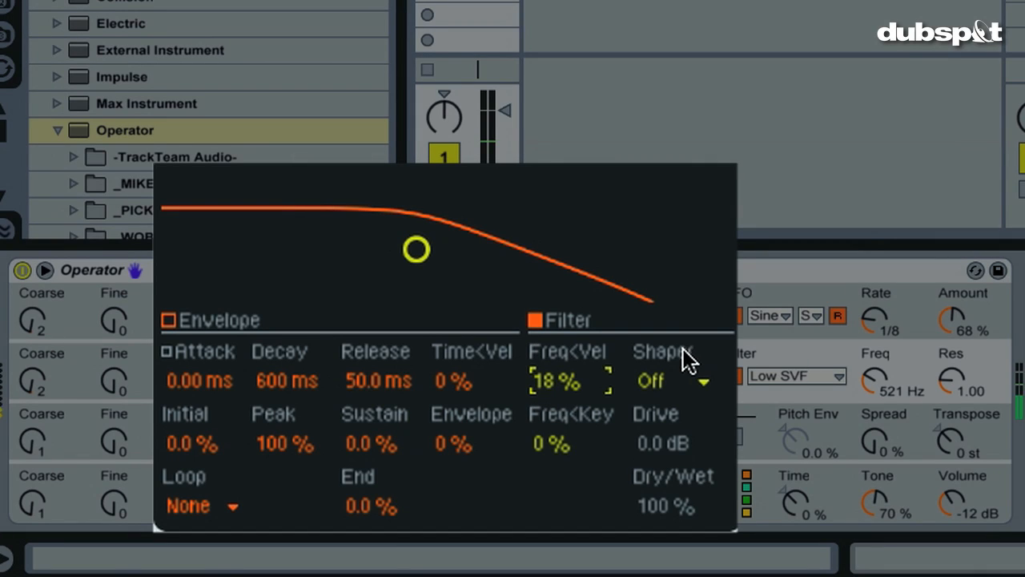
mouse_move(756, 385)
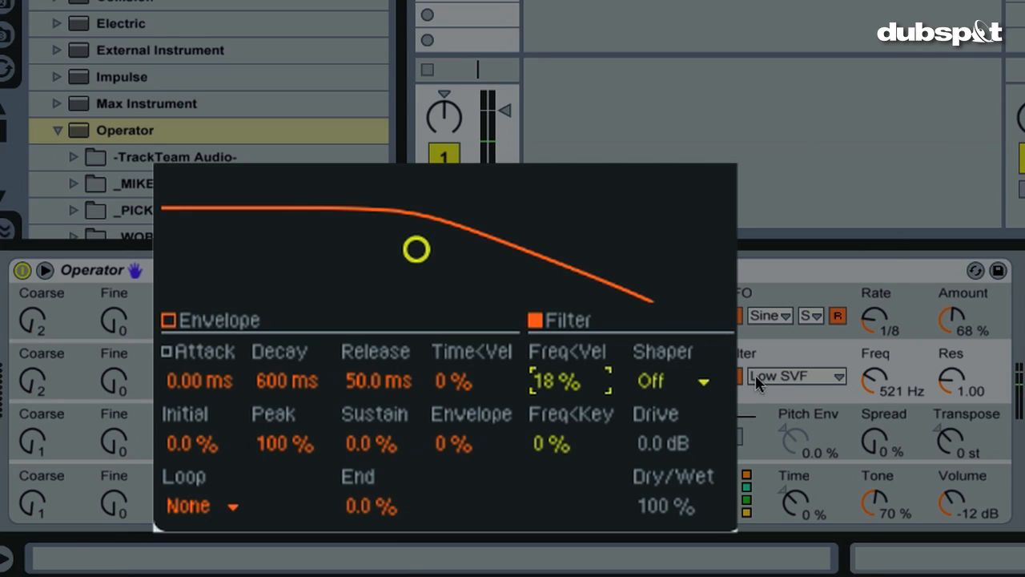
left_click(553, 445)
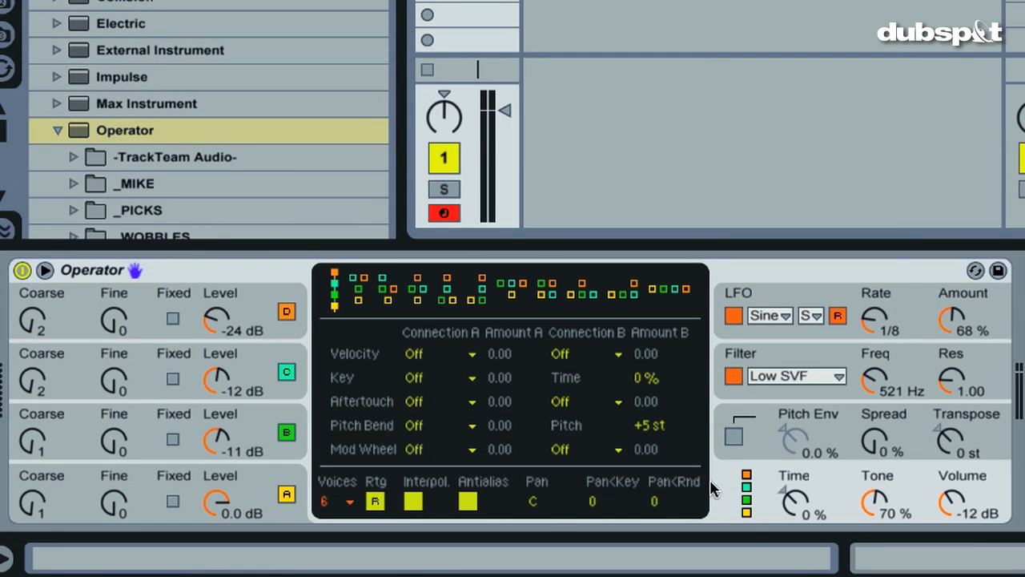
Step: Enable Glide in Operator's pitch envelope and adjust the glide time
left_click(328, 500)
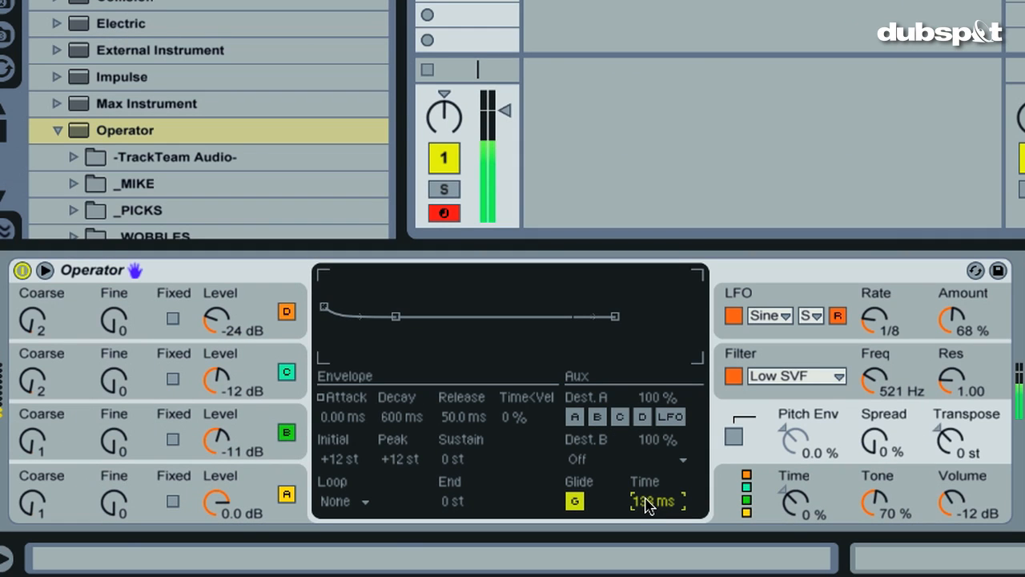
left_click_drag(655, 500, 655, 481)
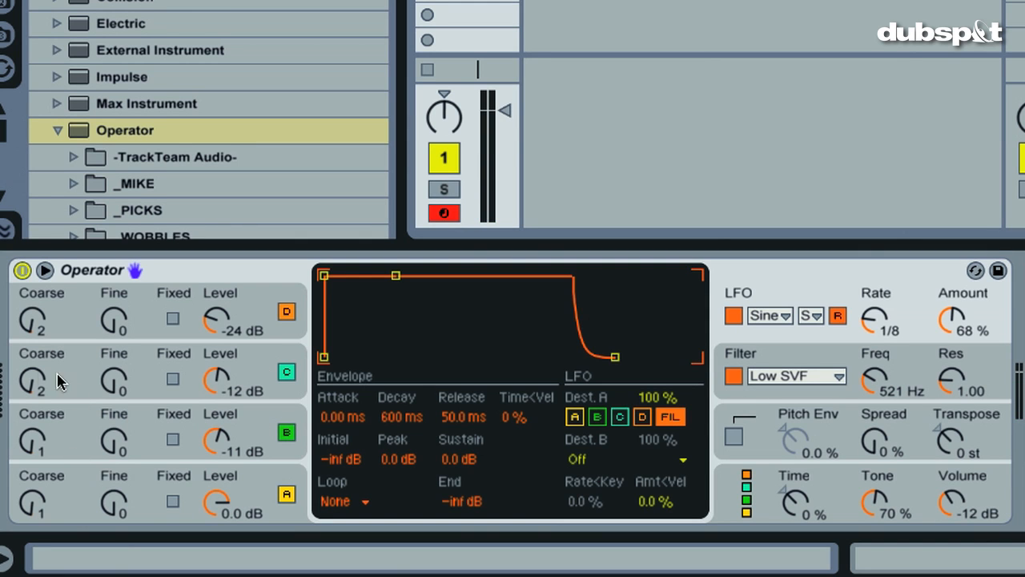
mouse_move(233, 503)
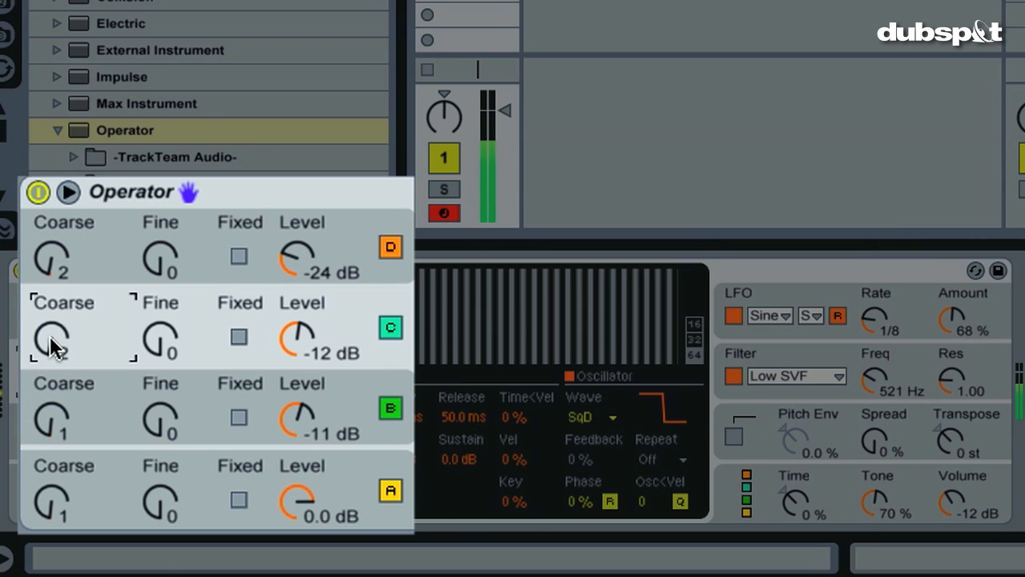
Step: Set operator C's coarse ratio to 4 and its level to -9.5 dB
left_click_drag(51, 339, 51, 323)
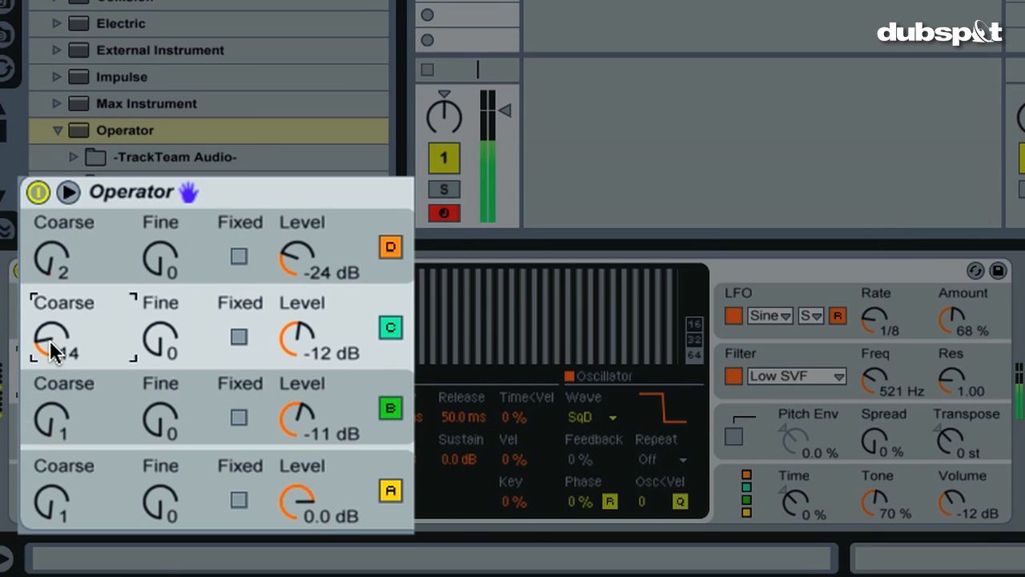
left_click_drag(51, 337, 55, 349)
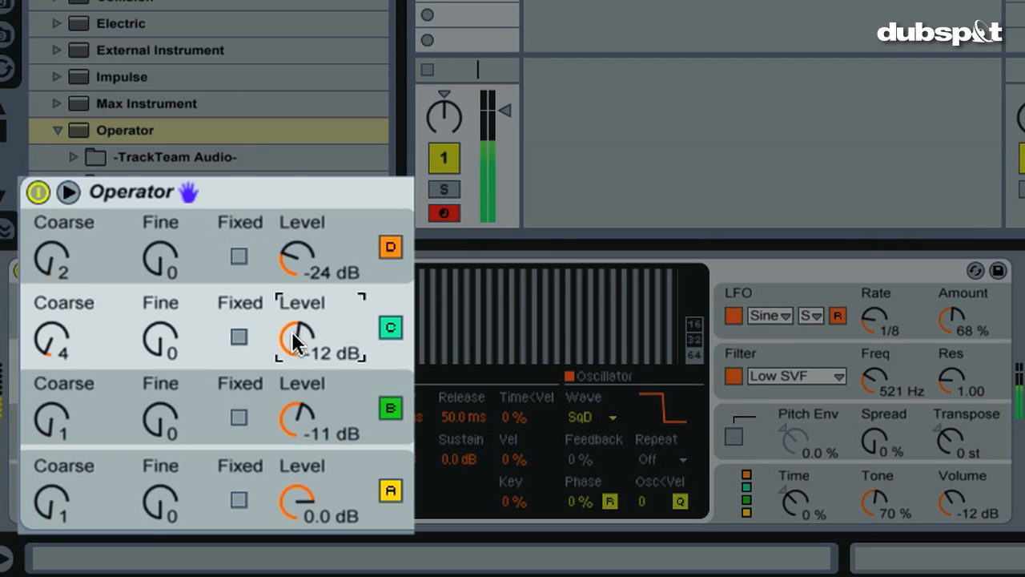
left_click_drag(298, 336, 301, 320)
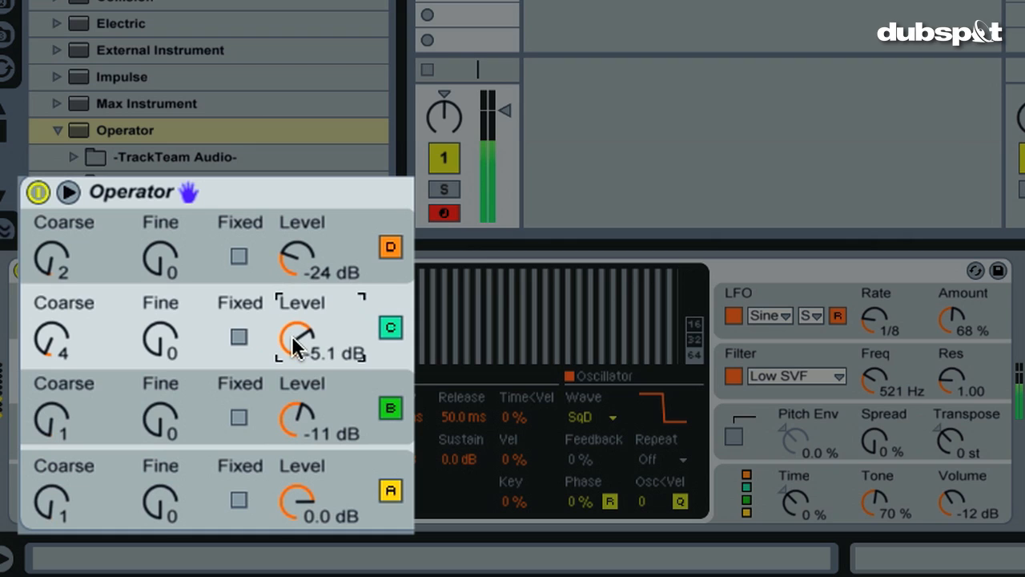
left_click_drag(297, 337, 296, 355)
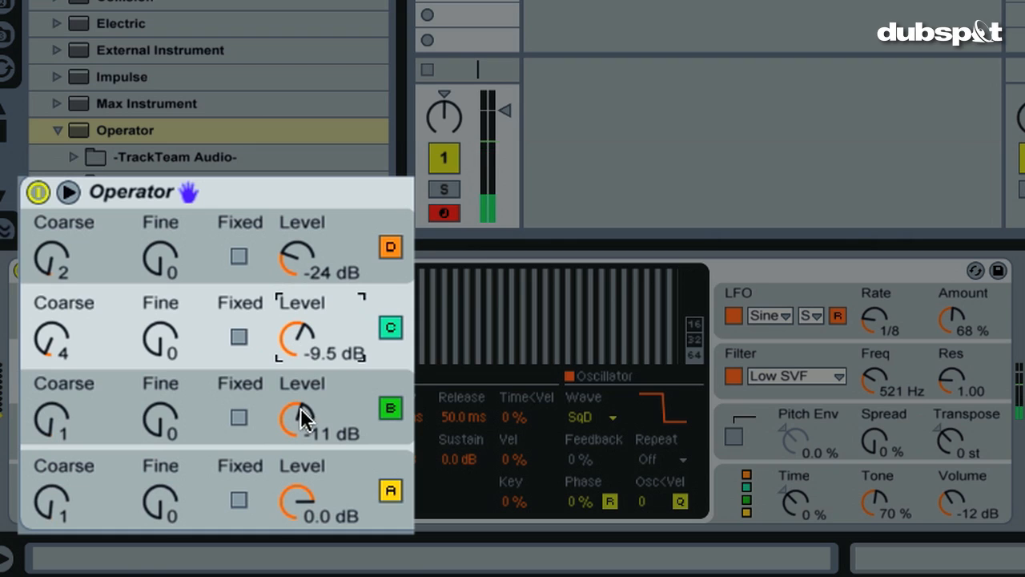
Step: Raise operator B's level to -4.1 dB
left_click_drag(301, 417, 305, 404)
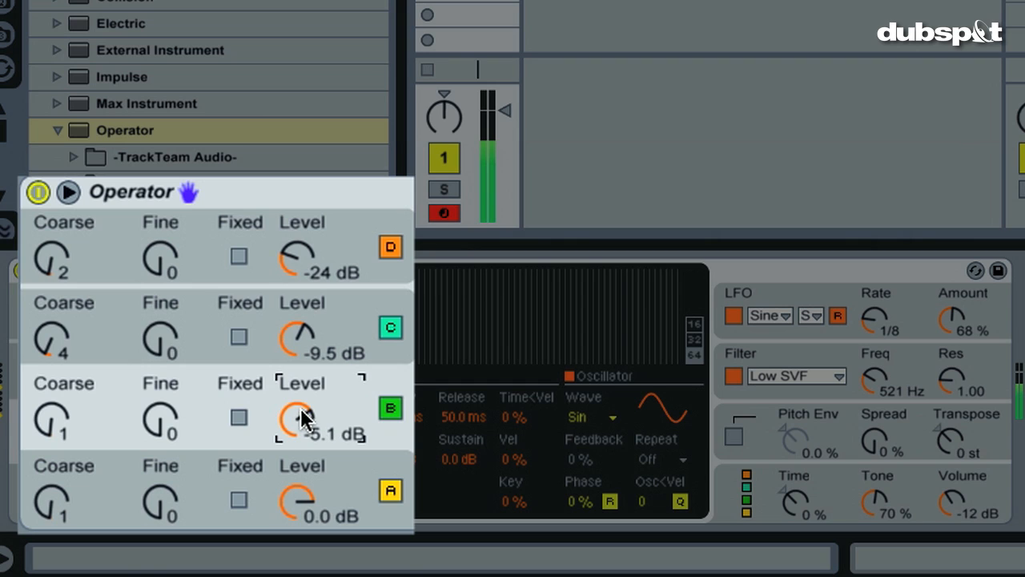
left_click_drag(301, 418, 301, 404)
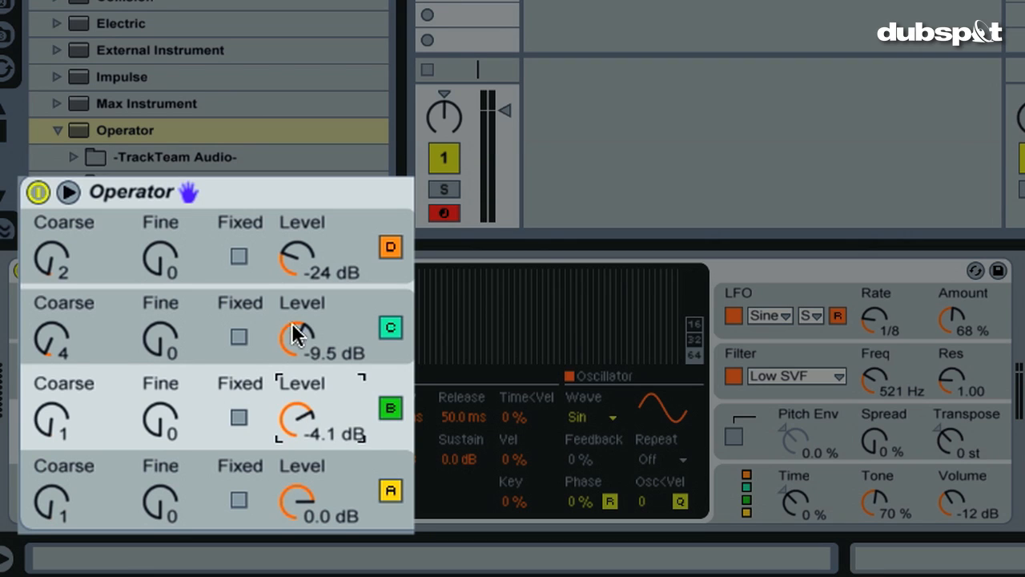
mouse_move(304, 397)
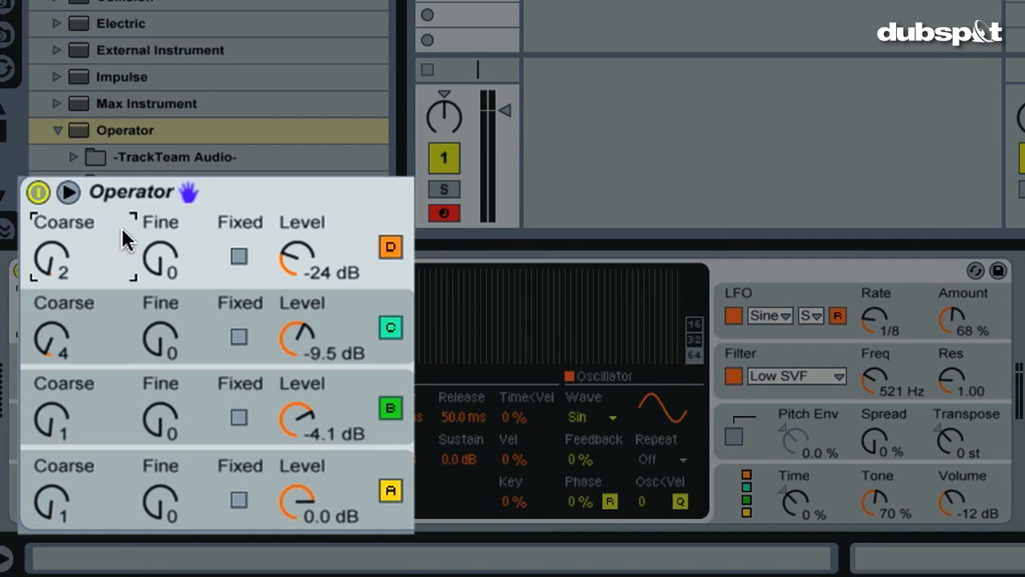
mouse_move(90, 294)
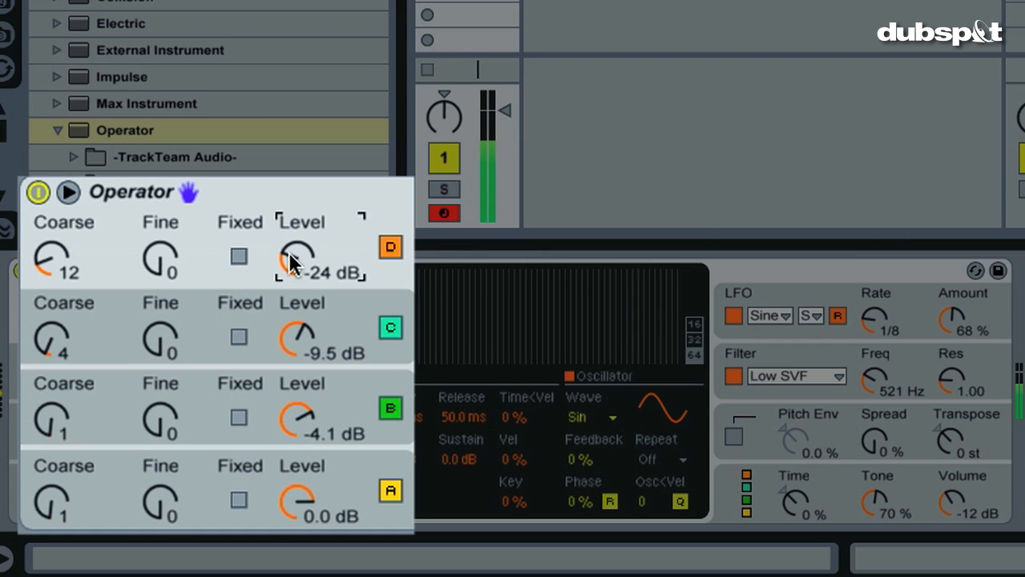
Step: Raise operator D's level to about -20 dB and adjust its coarse ratio
left_click_drag(296, 259, 301, 253)
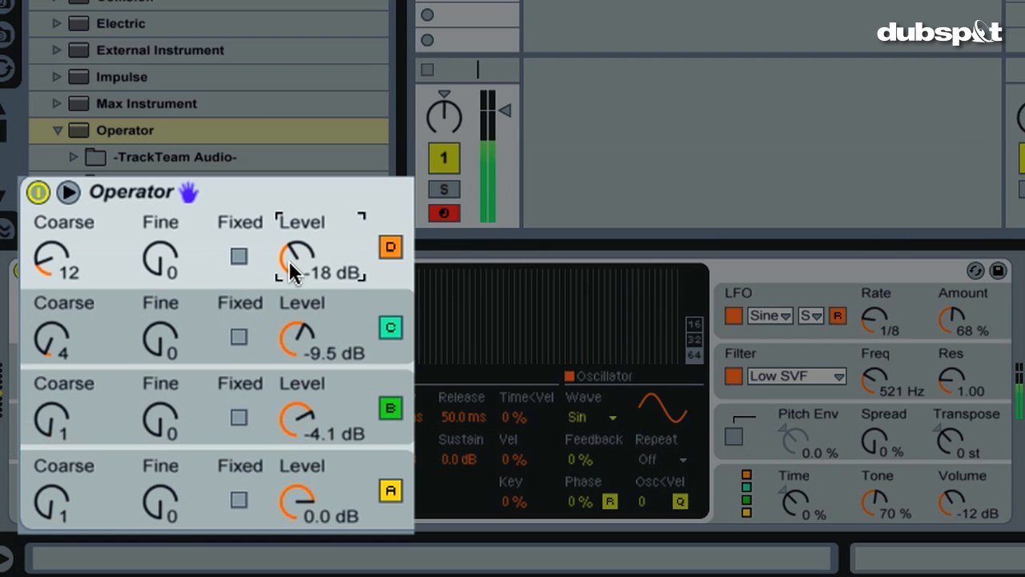
left_click_drag(52, 256, 52, 273)
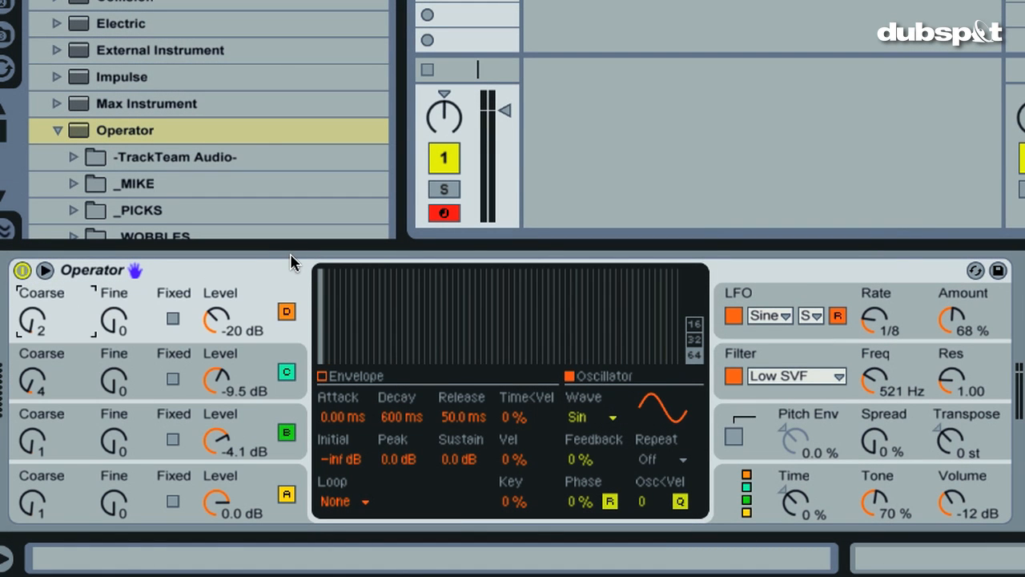
mouse_move(288, 272)
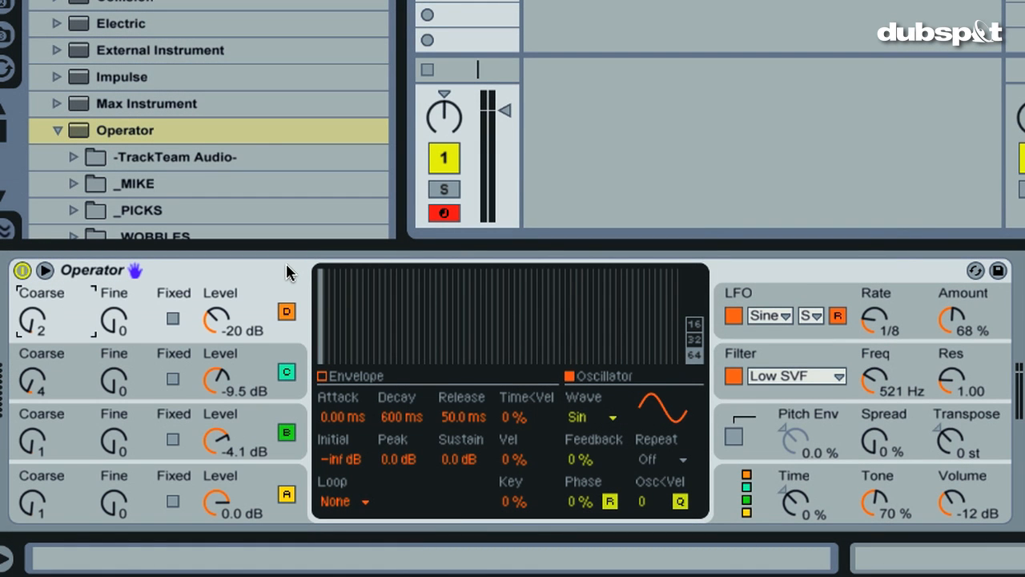